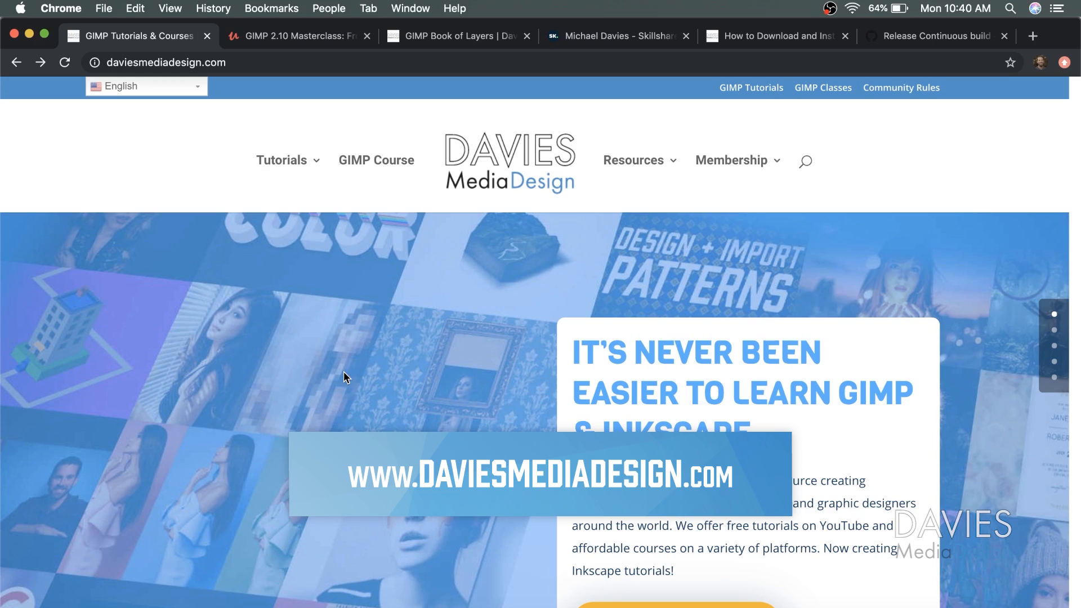
- Scroll the Davies Media Design homepage, then view the Udemy masterclass, Skillshare and Book of Layers pages
scroll(down, 3)
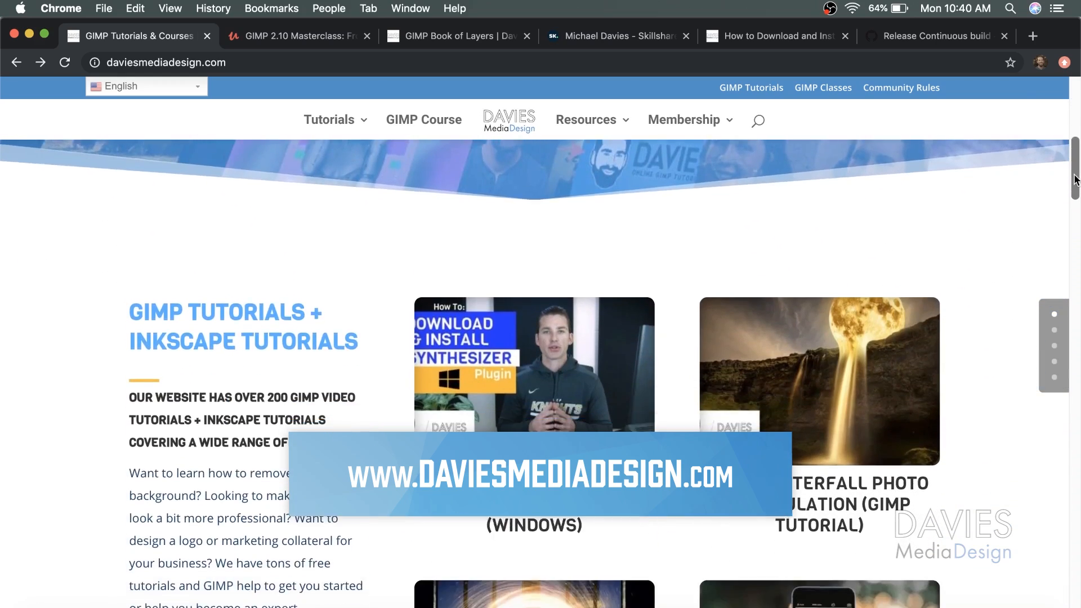
scroll(down, 3)
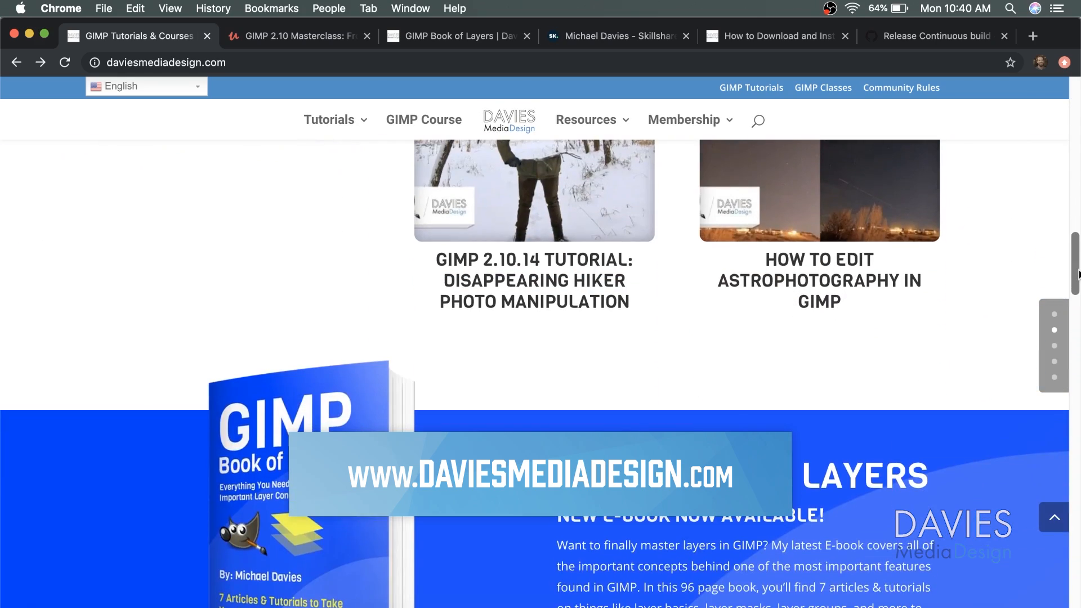
scroll(down, 3)
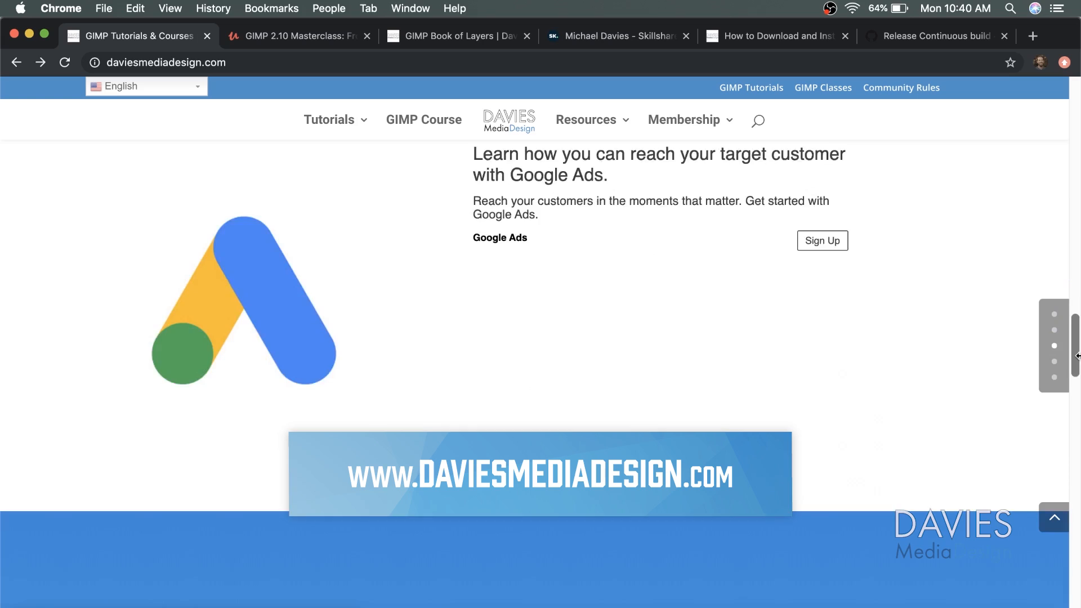
scroll(down, 3)
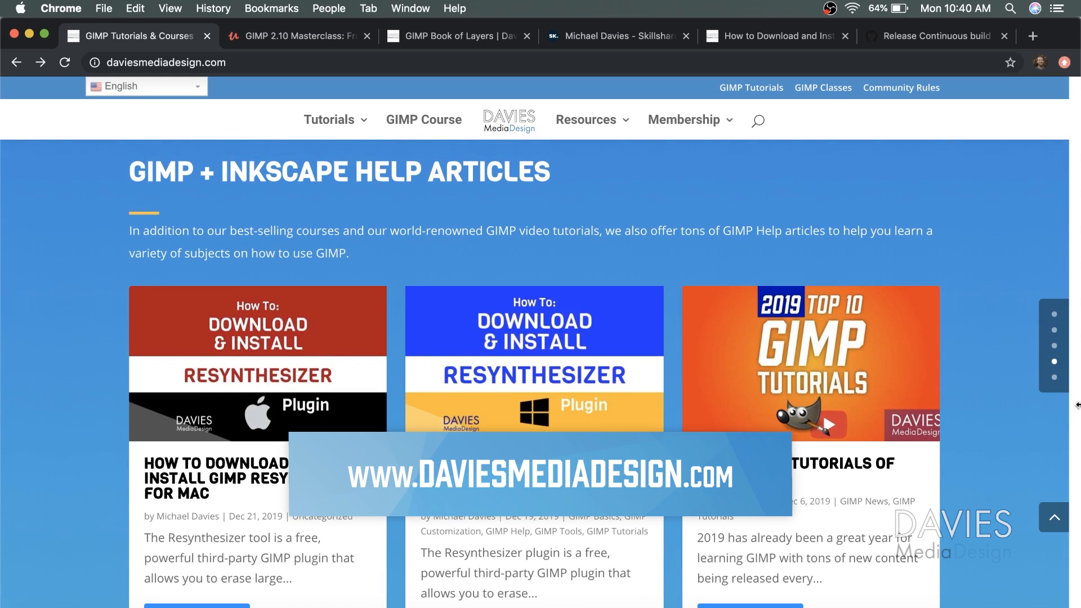
click(296, 35)
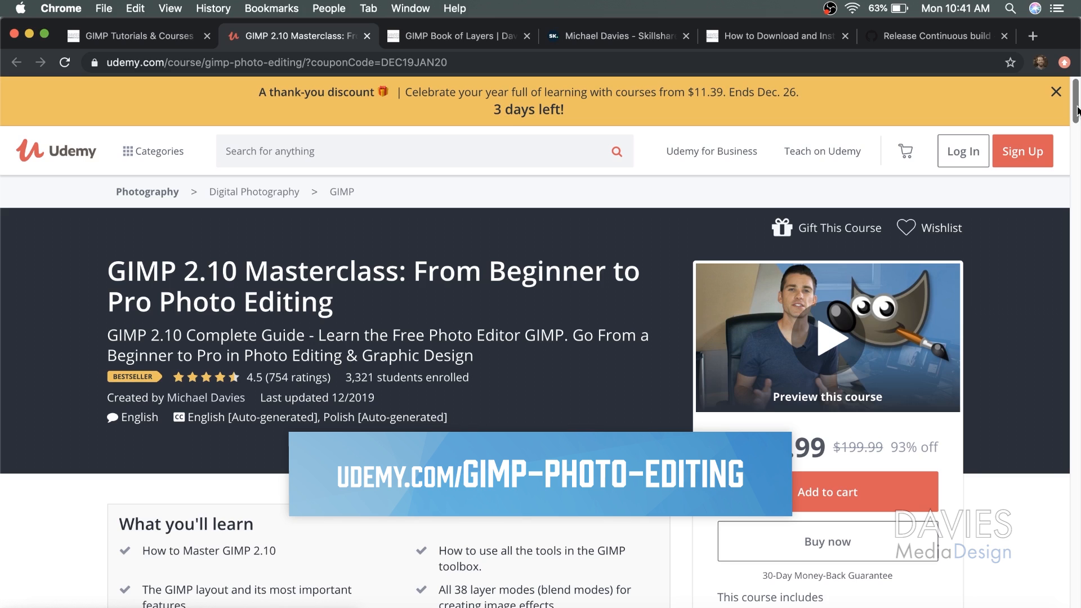
click(457, 36)
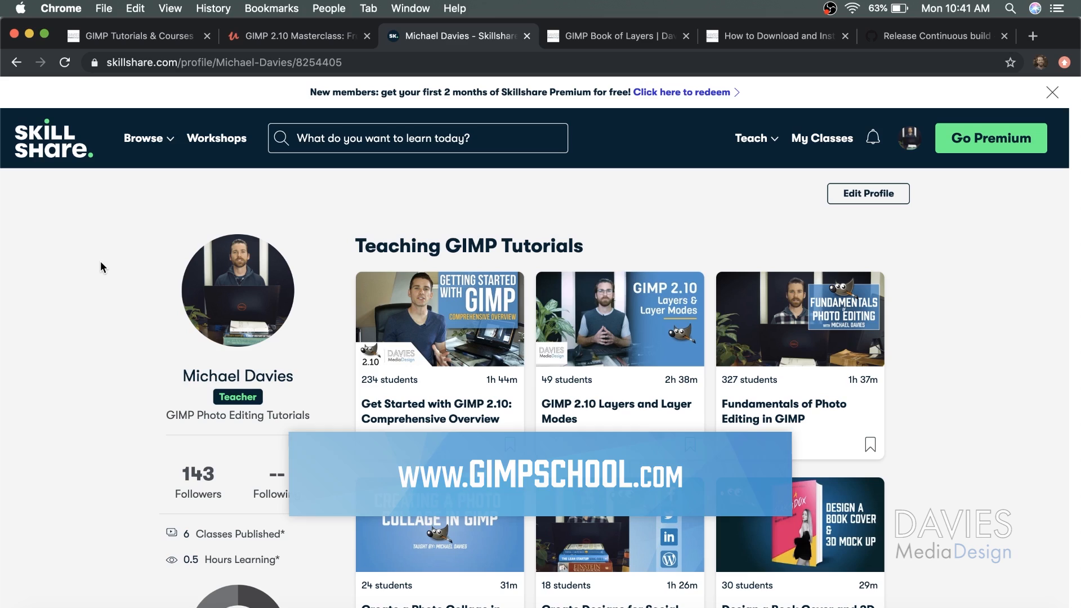
click(617, 36)
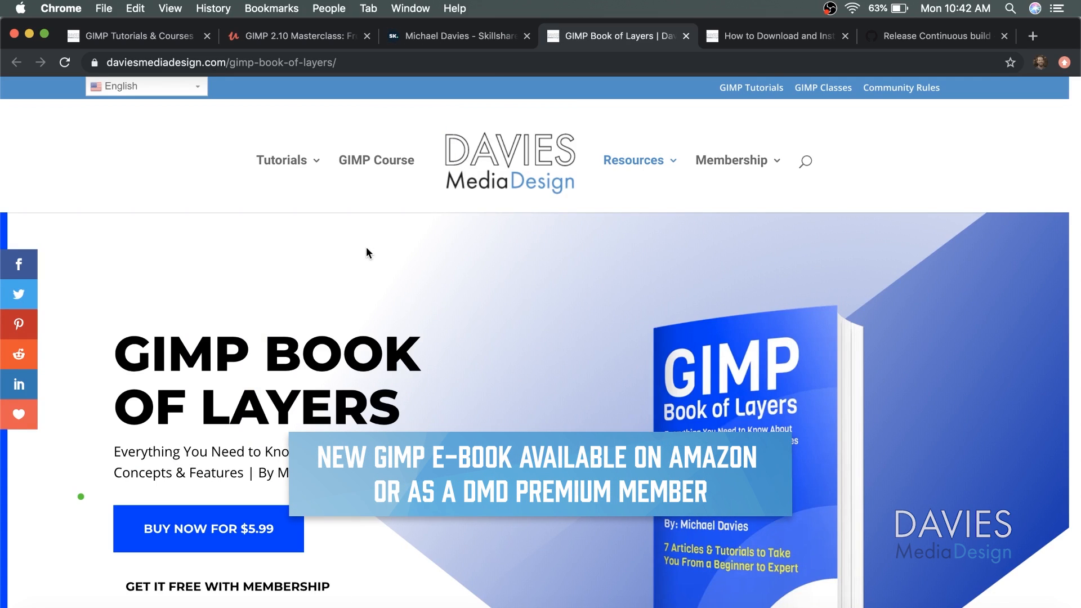
mouse_move(363, 603)
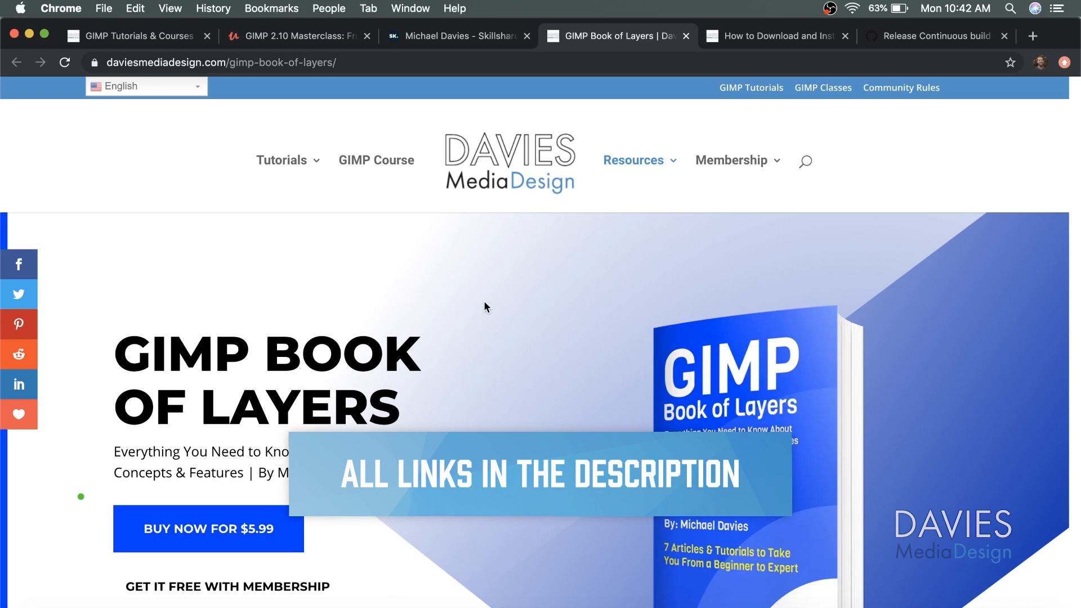
- Switch to the Resynthesizer for Mac install article and scroll a little into it
click(772, 36)
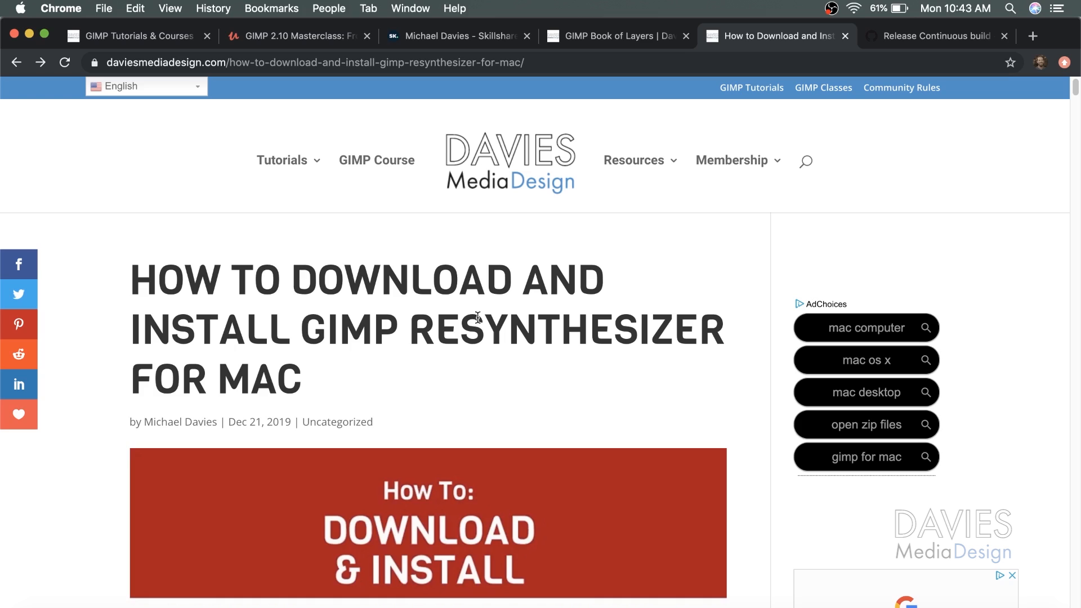
mouse_move(412, 310)
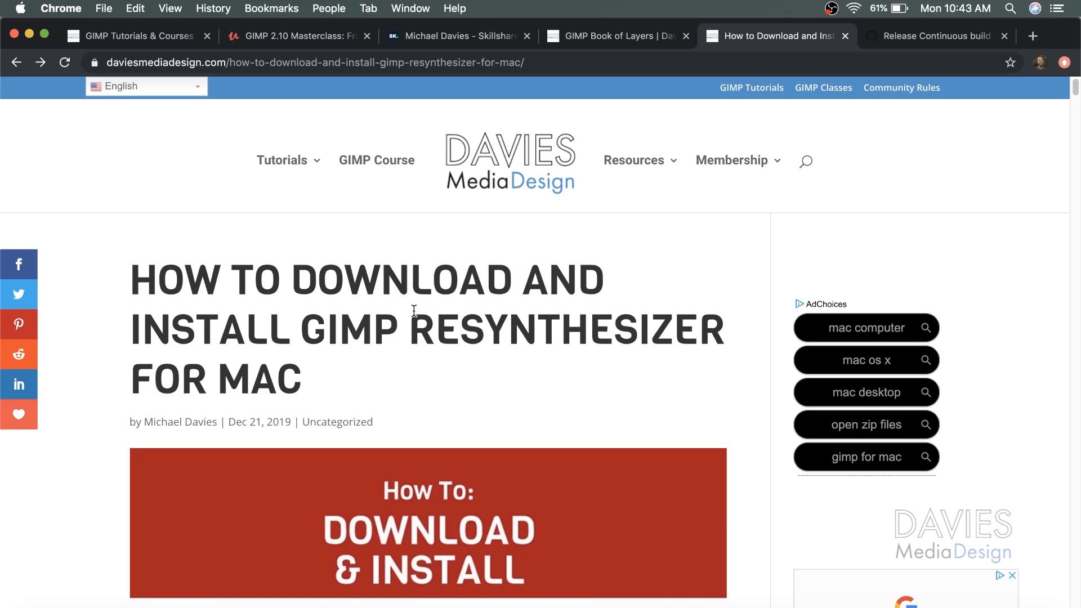
scroll(down, 3)
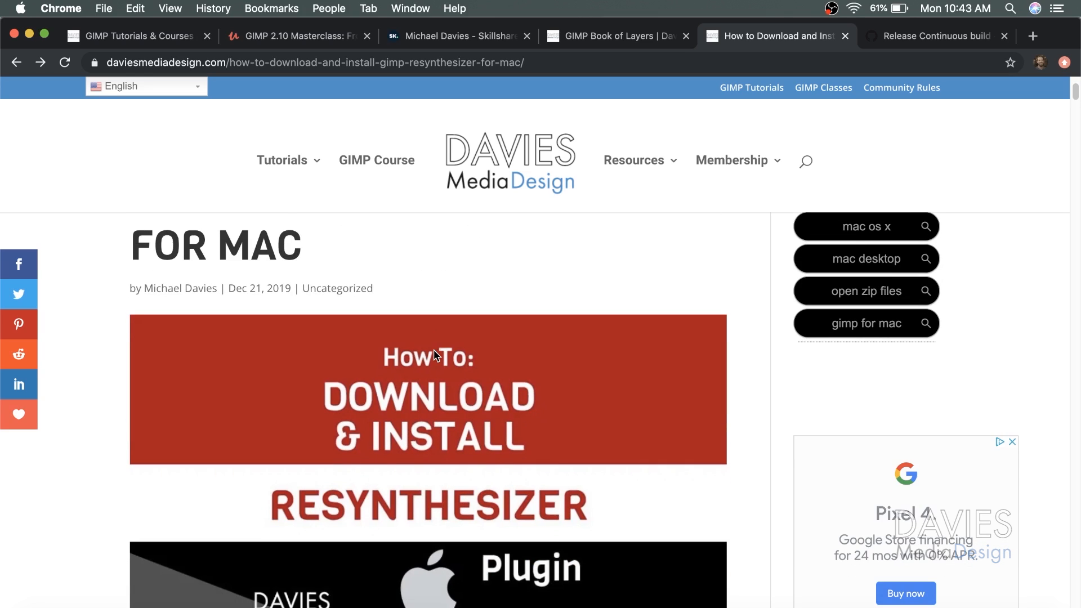
scroll(down, 3)
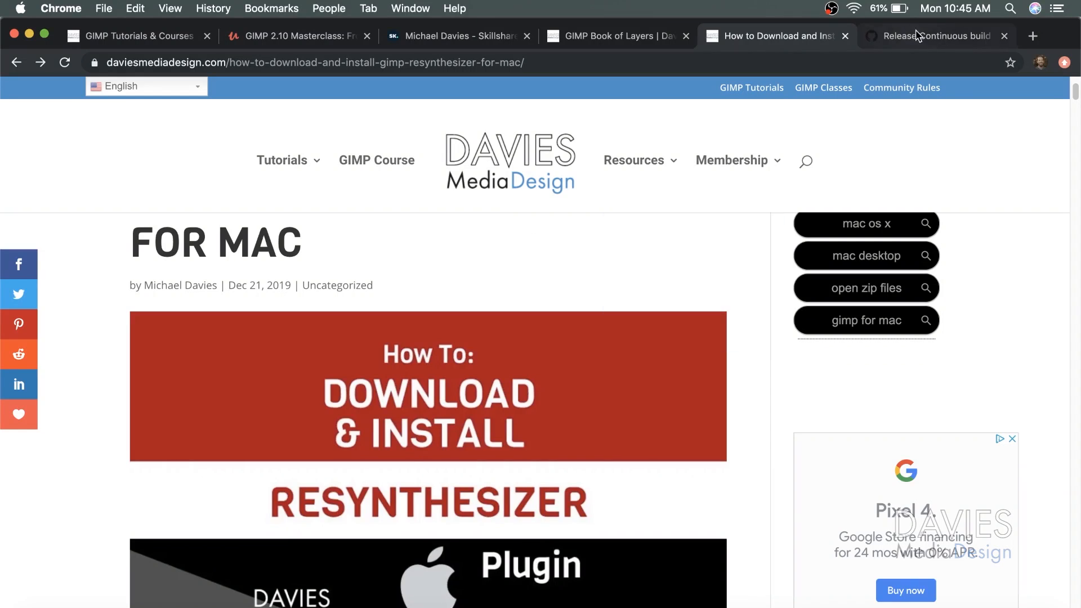
- Show the gimp-plugins-collection Continuous build release and scroll down to its Assets list
click(934, 36)
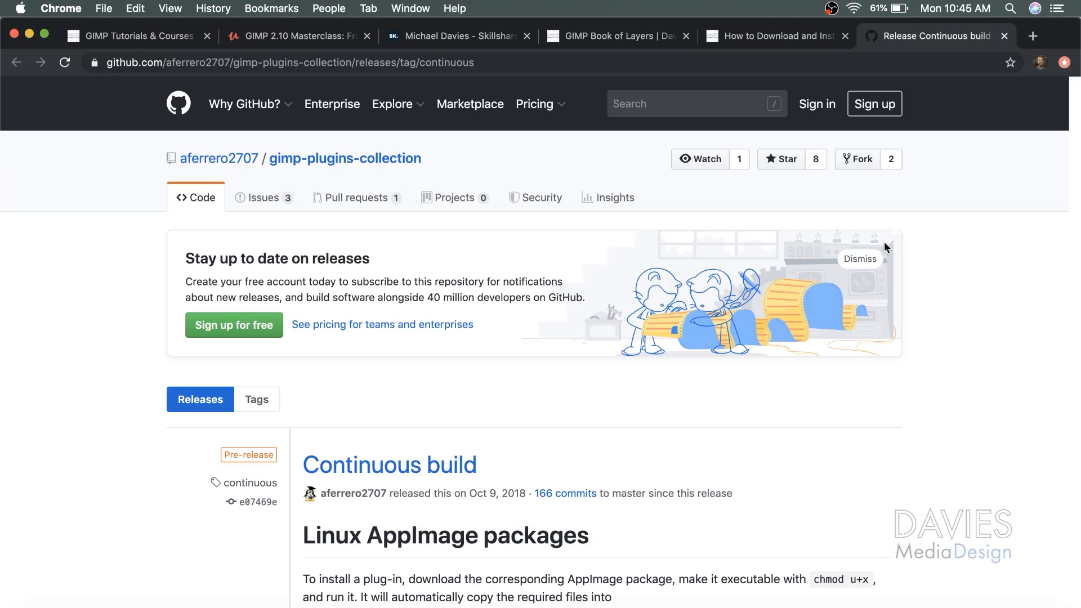
mouse_move(945, 268)
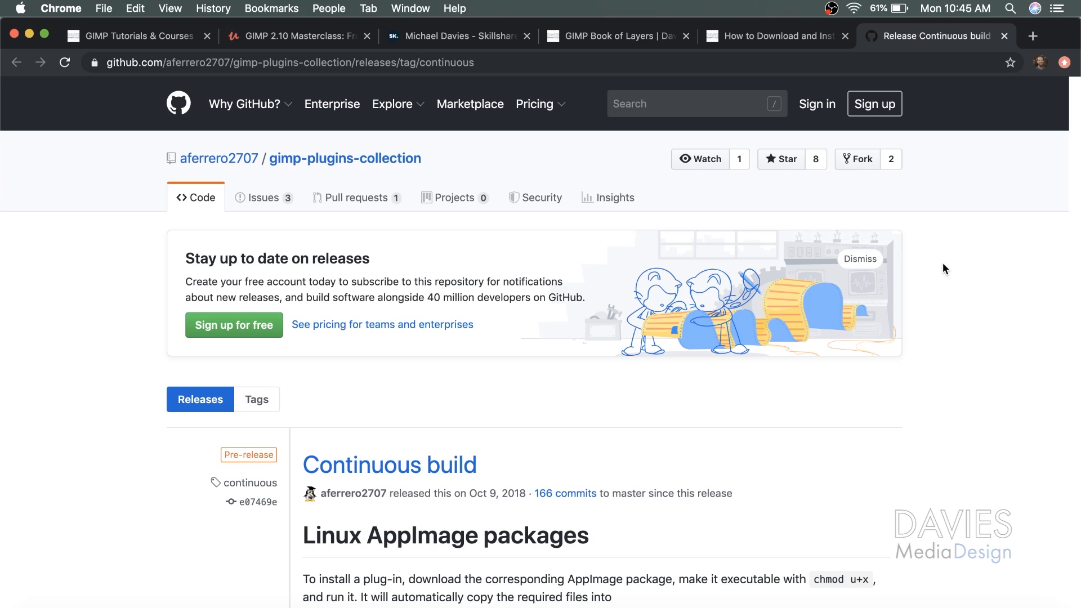
mouse_move(933, 274)
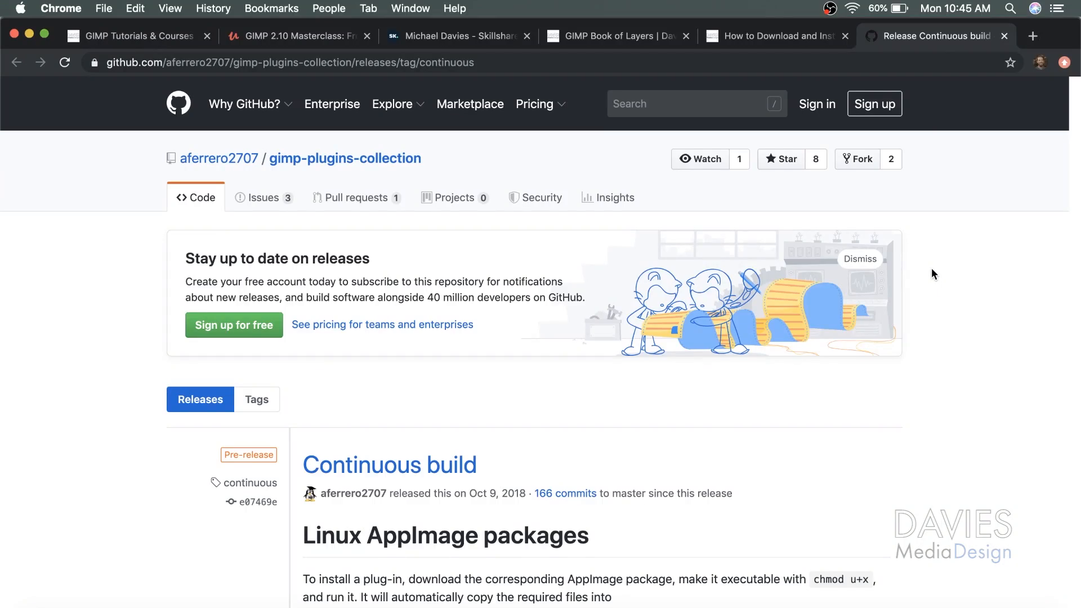
scroll(down, 3)
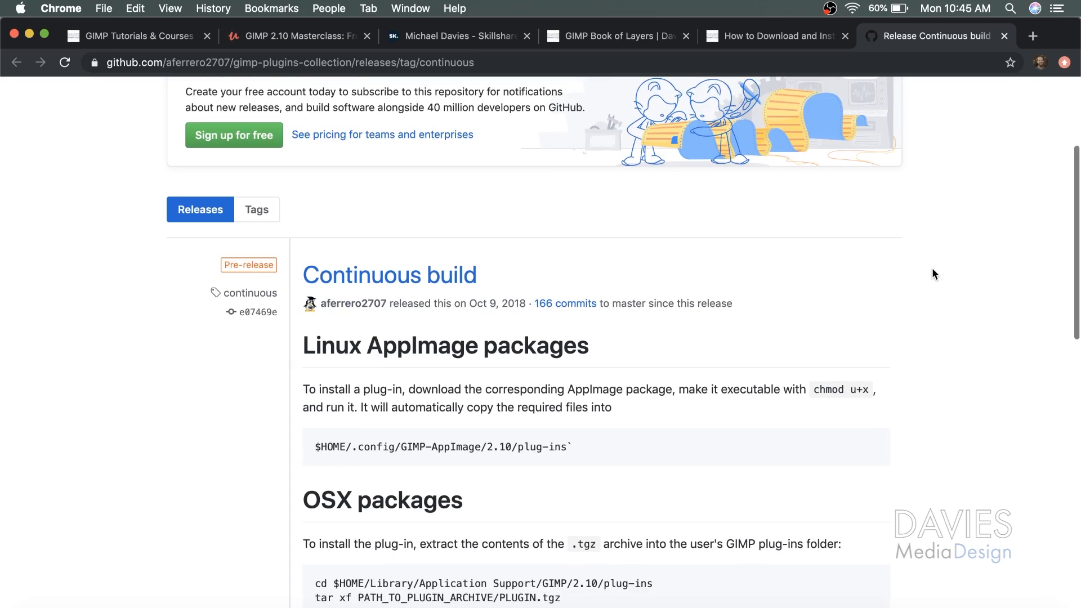
scroll(down, 3)
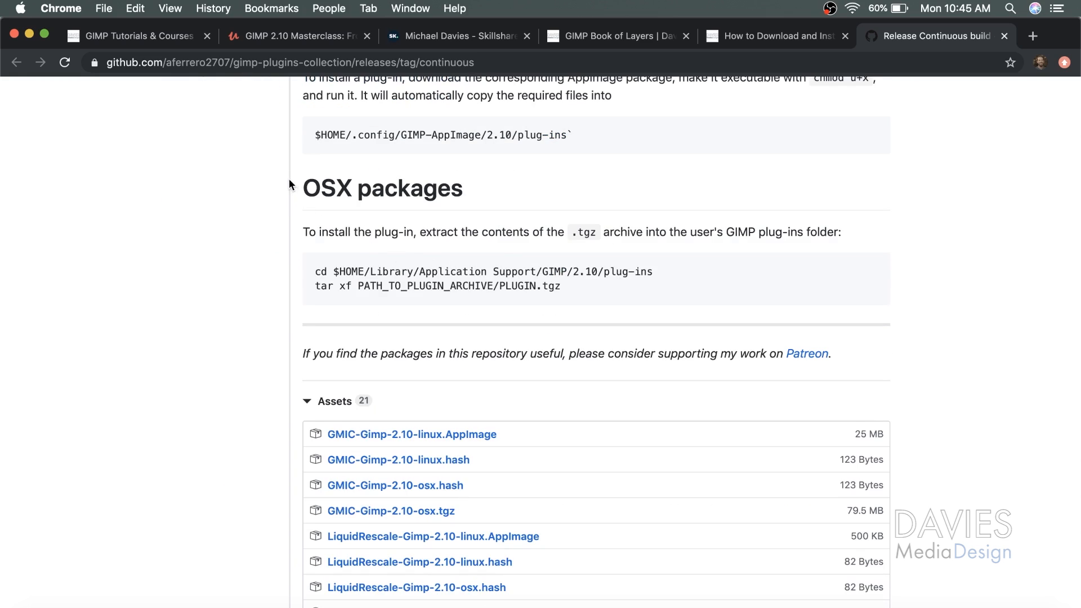
mouse_move(353, 227)
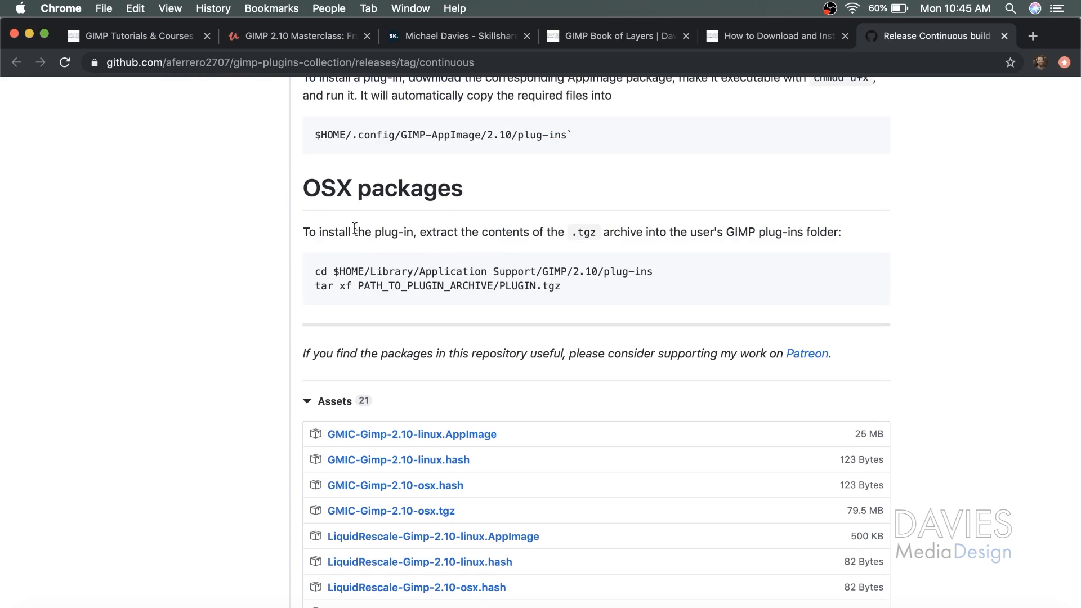
scroll(down, 3)
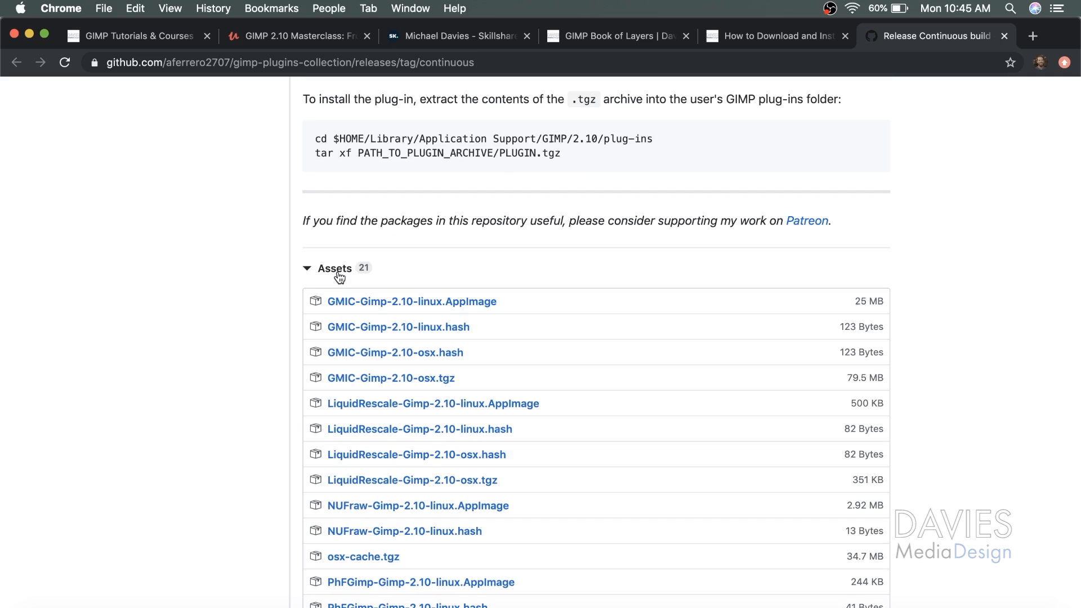
scroll(down, 3)
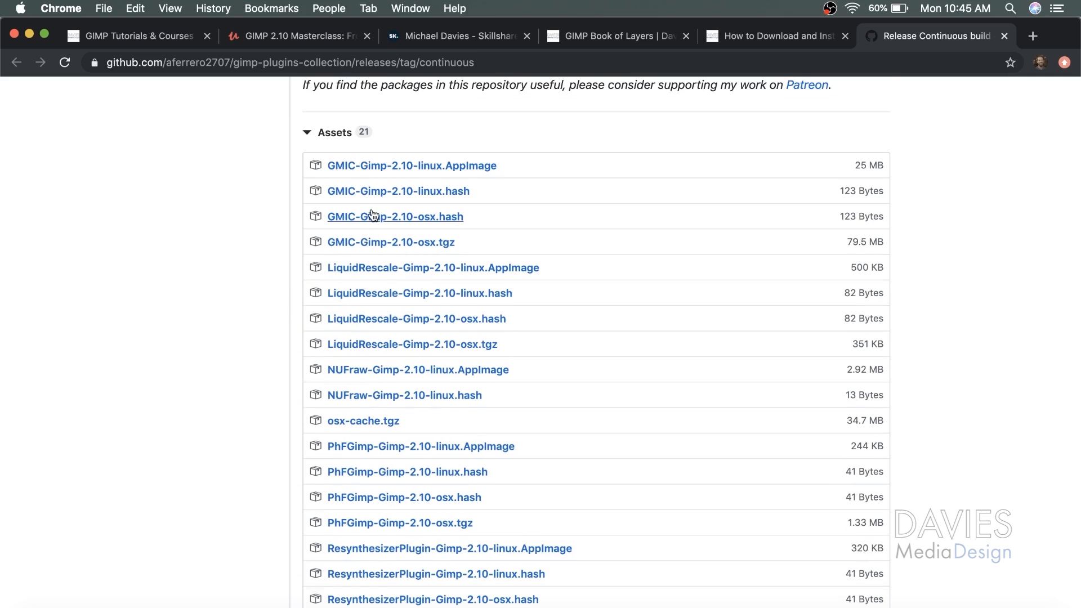
scroll(down, 3)
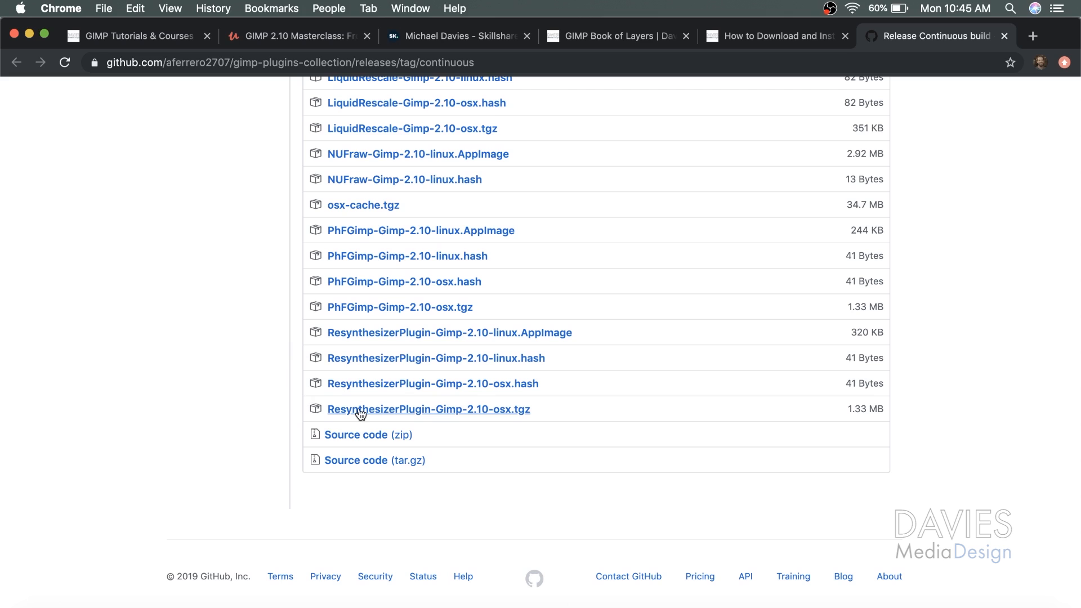
mouse_move(498, 415)
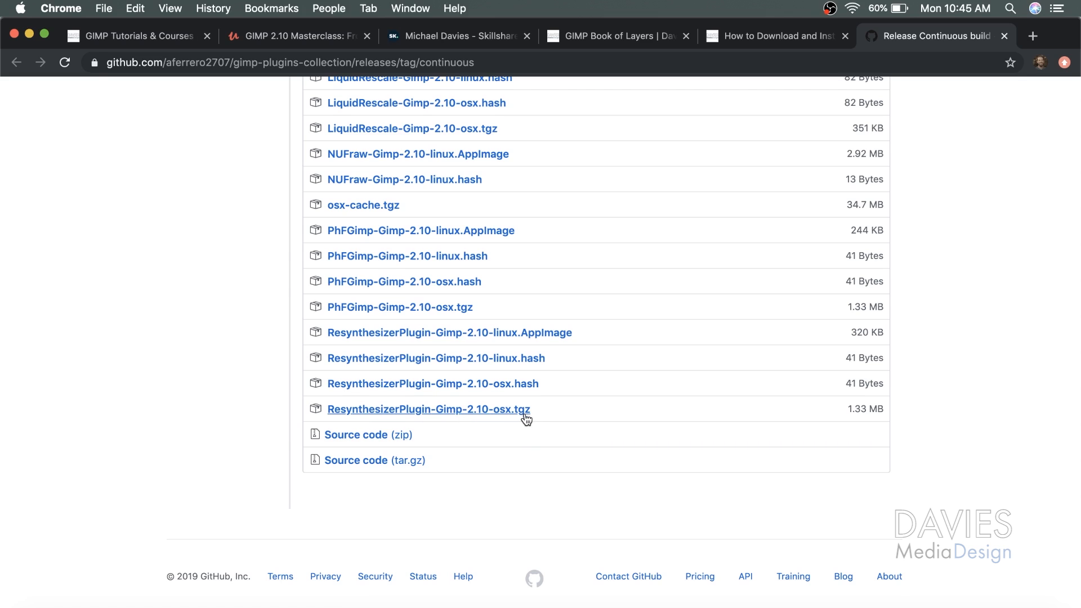
mouse_move(508, 421)
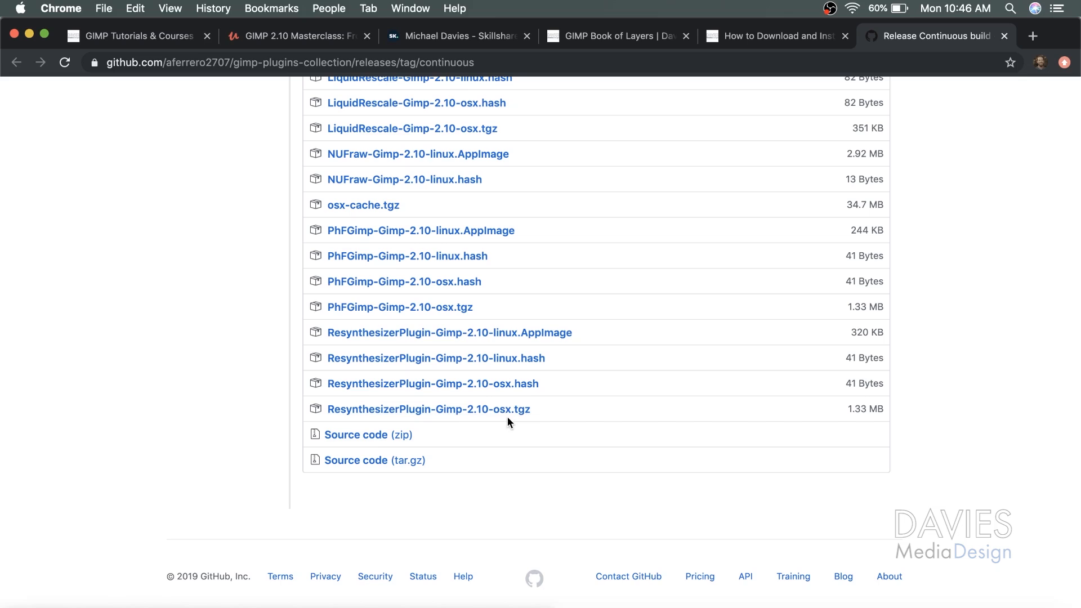
- Download ResynthesizerPlugin-Gimp-2.10-osx.tgz and bring up its download options
click(428, 409)
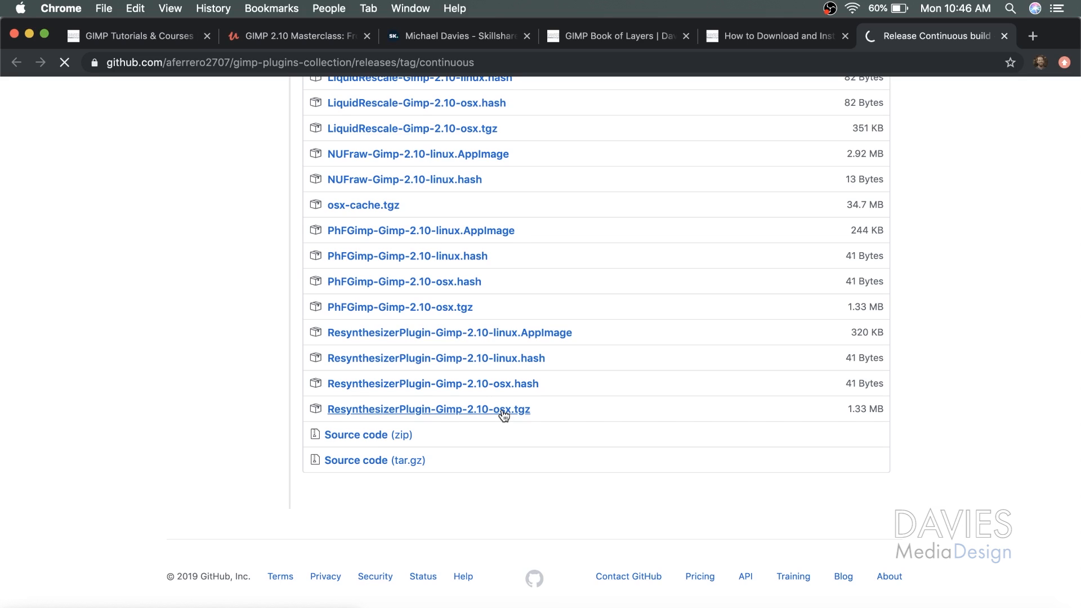
click(428, 409)
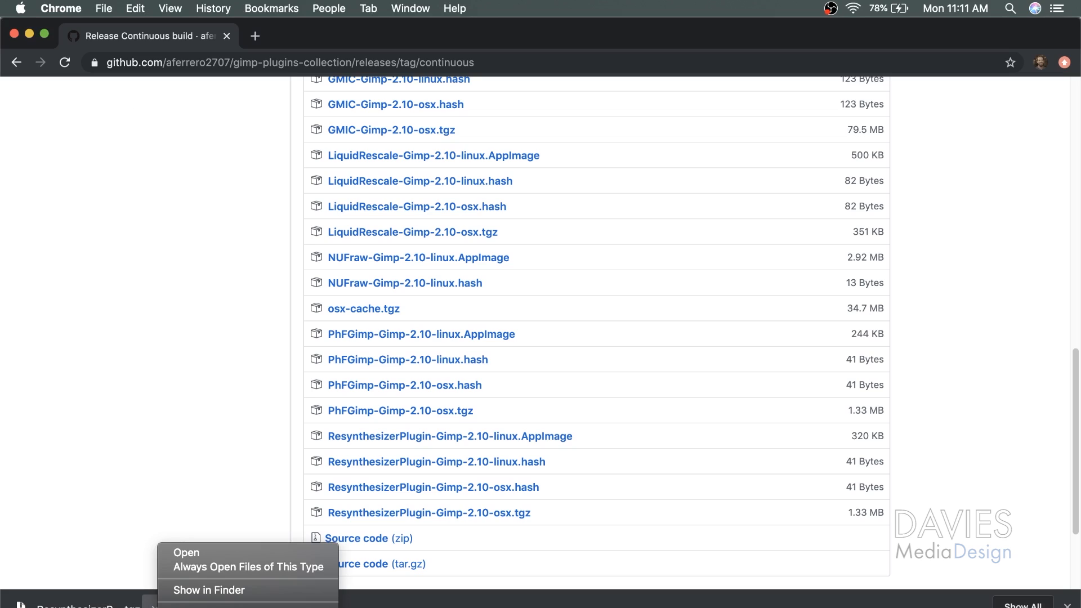
mouse_move(209, 589)
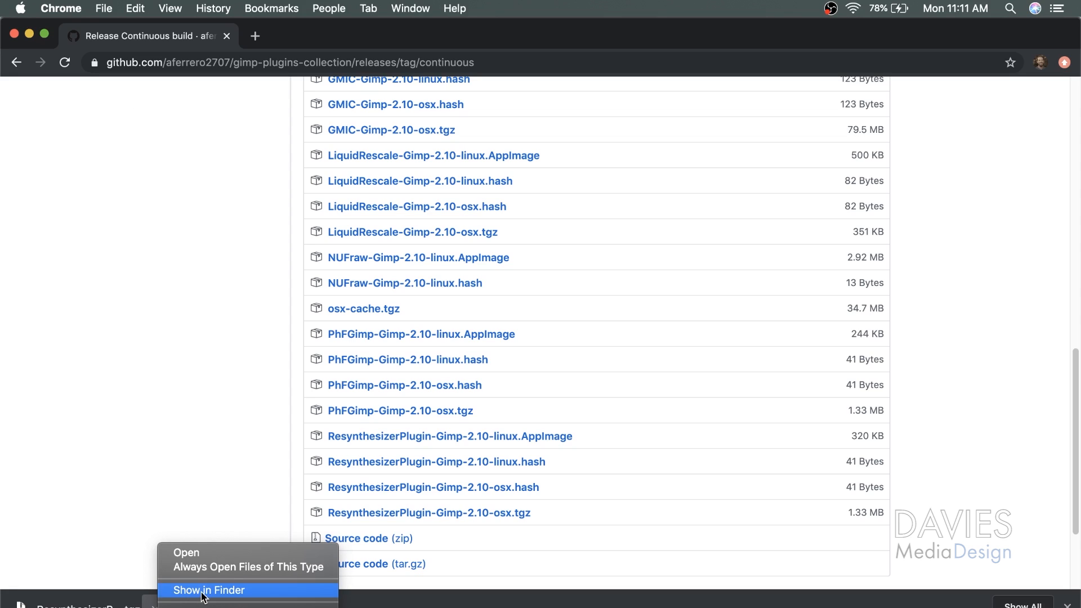
- Reveal the downloaded Resynthesizer .tgz archive in the Finder Downloads folder
click(208, 589)
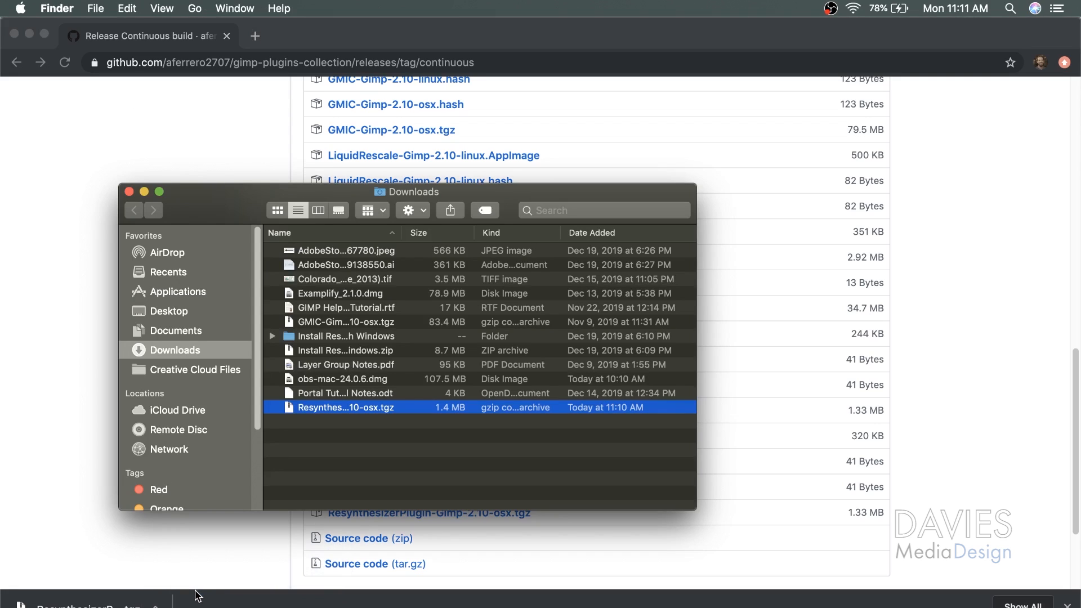
mouse_move(351, 436)
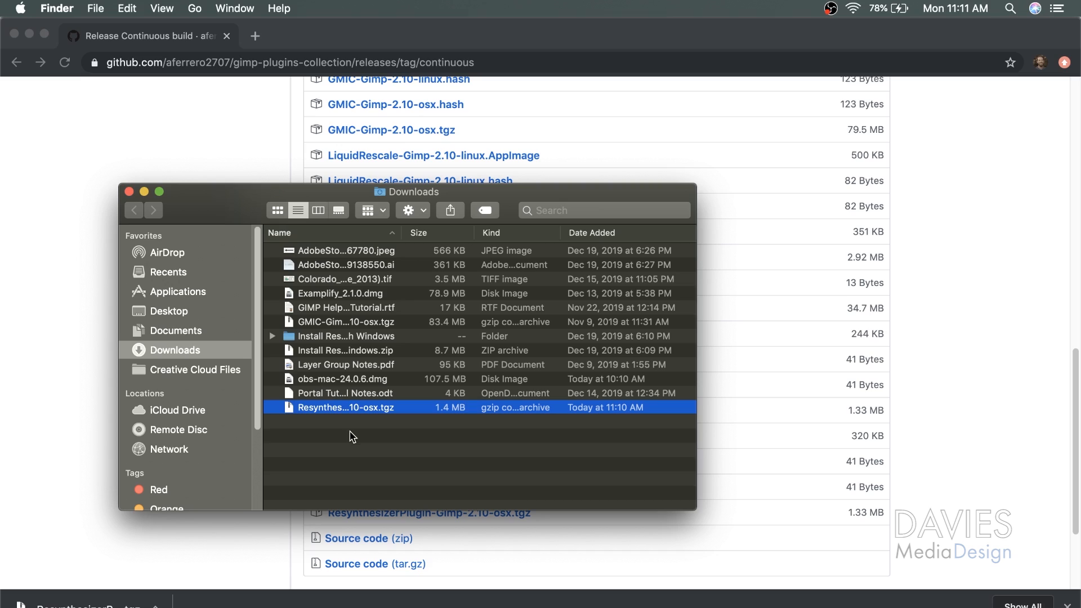
mouse_move(393, 418)
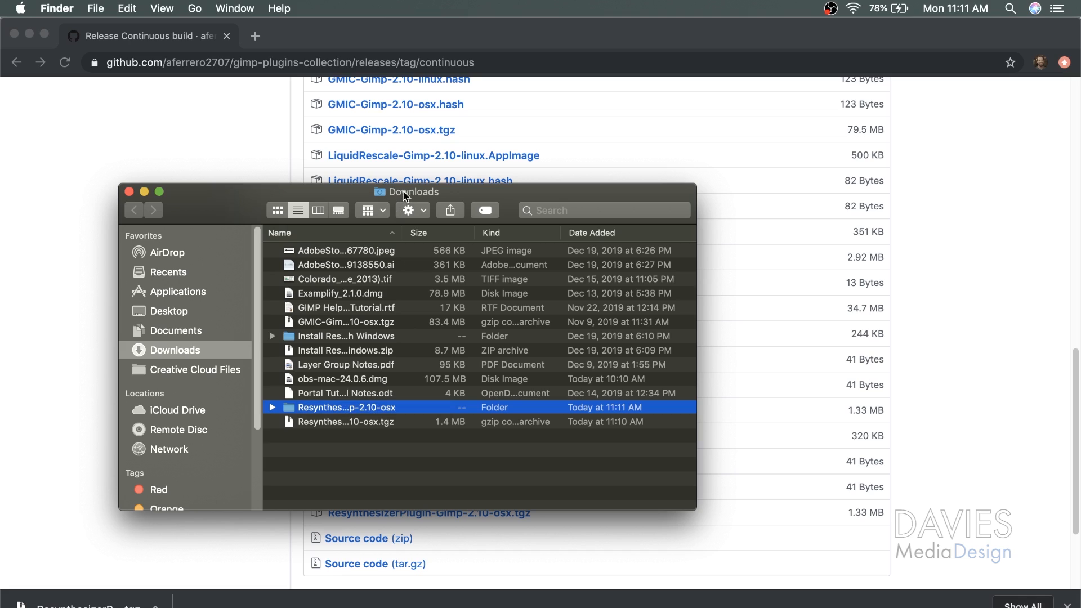
mouse_move(269, 415)
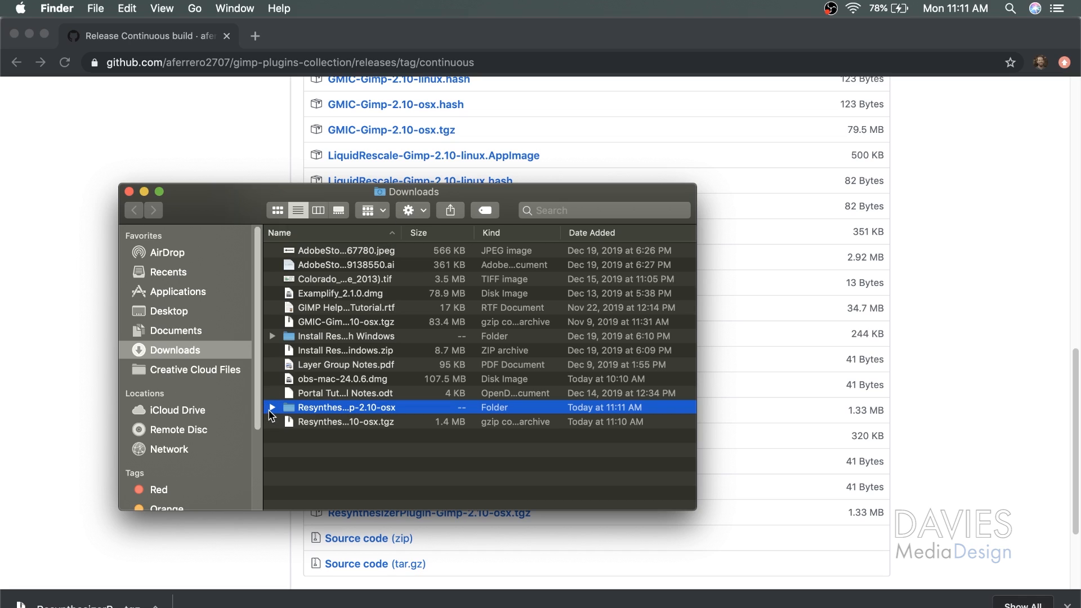
- Expand the extracted ResynthesizerPlugin-2.10-osx folder and select everything through the ResynthesizerPlugin folder
click(271, 406)
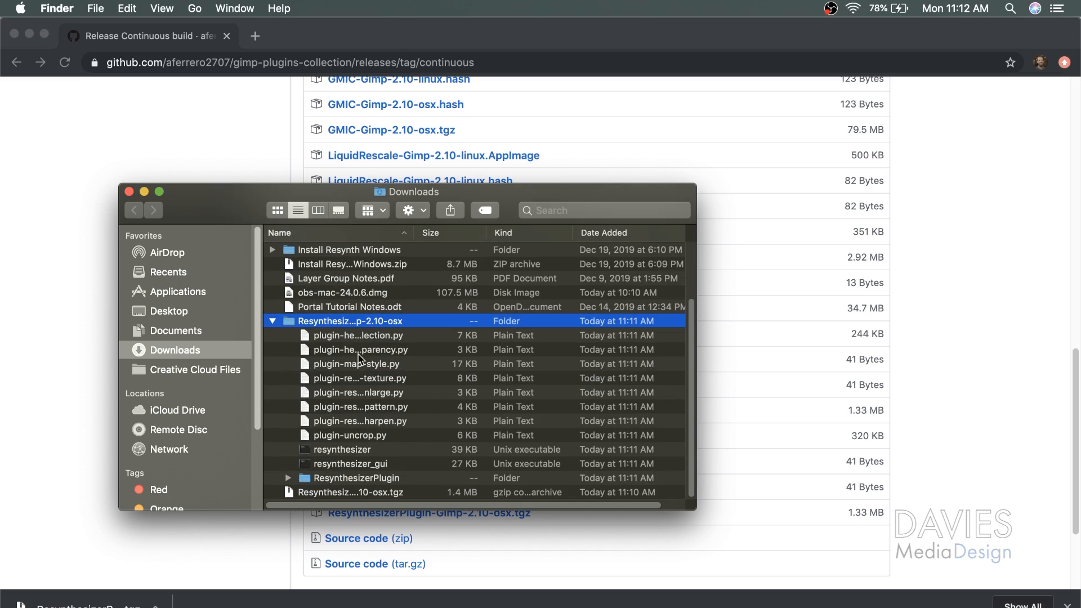
mouse_move(351, 338)
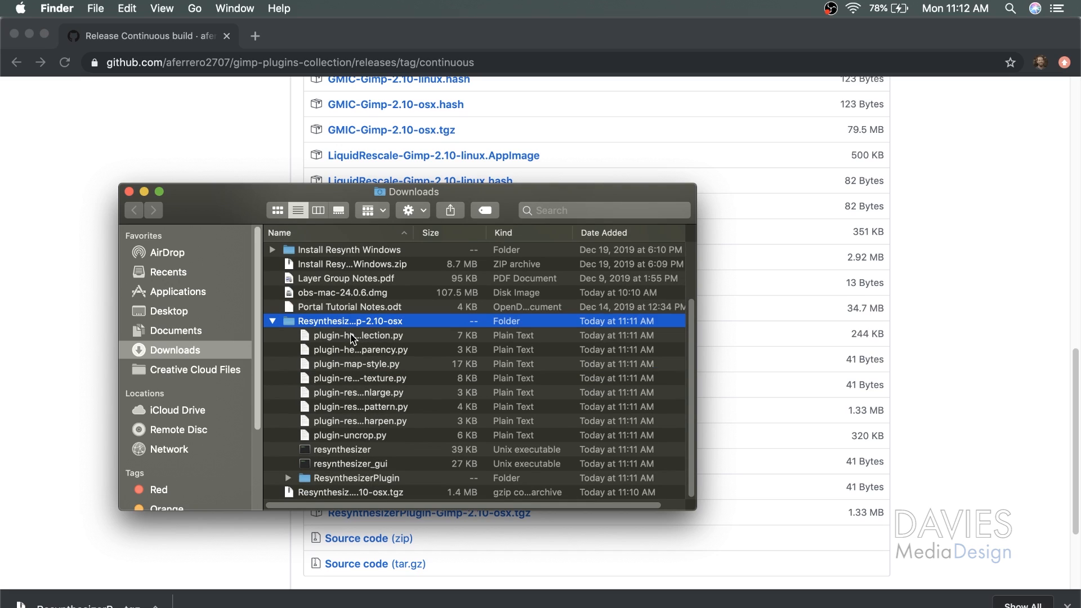
click(357, 335)
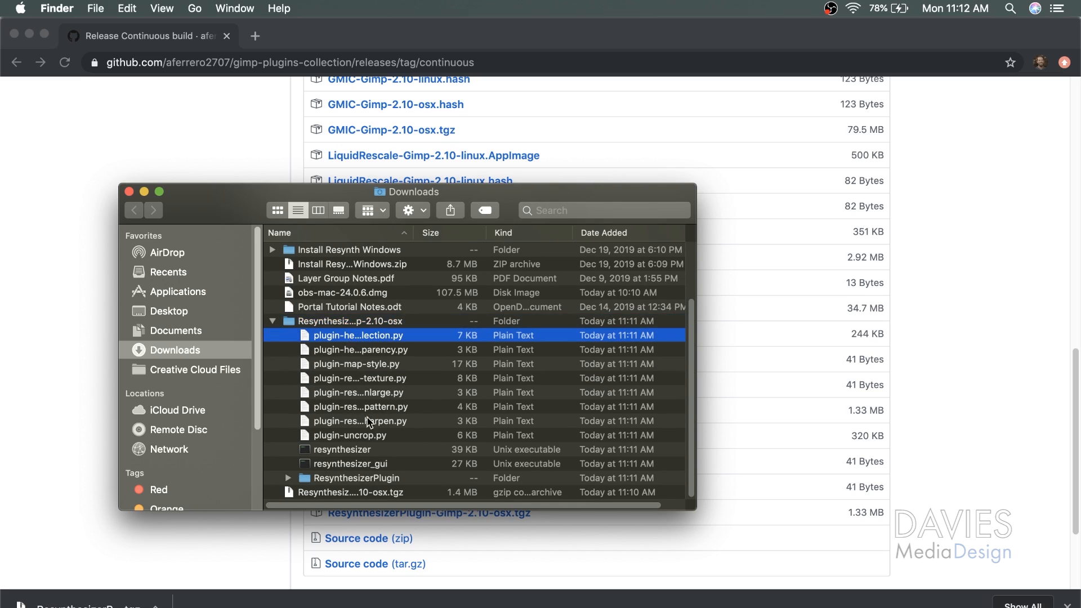
click(356, 478)
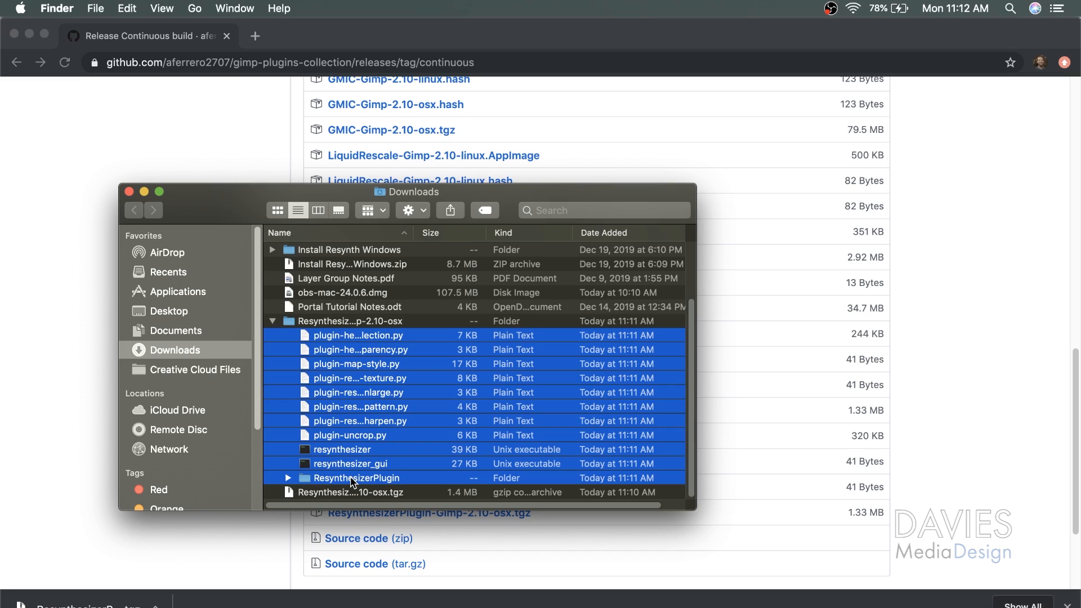
mouse_move(358, 474)
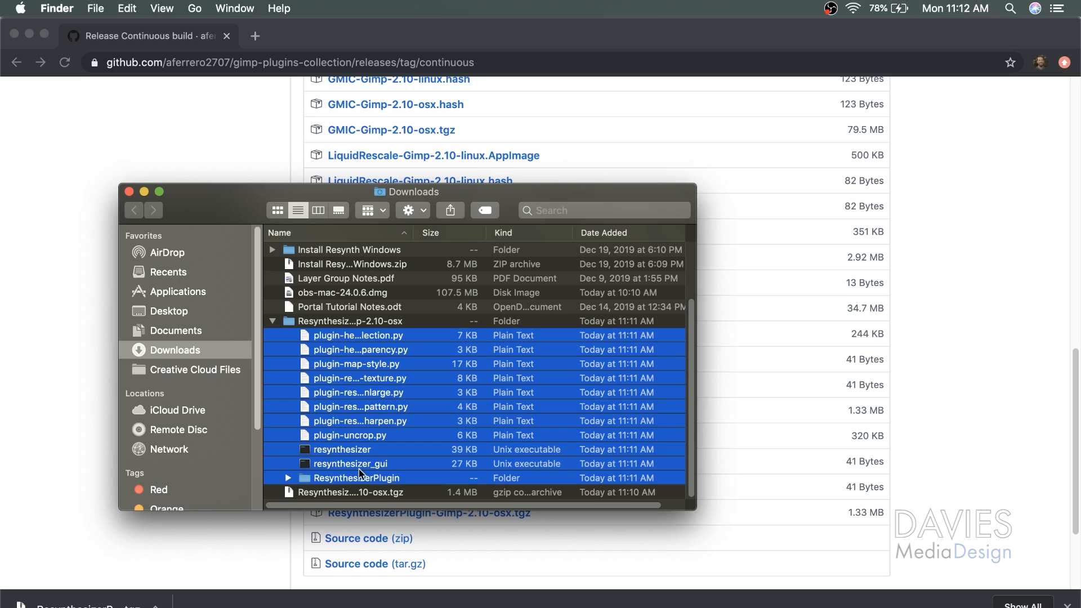
mouse_move(393, 396)
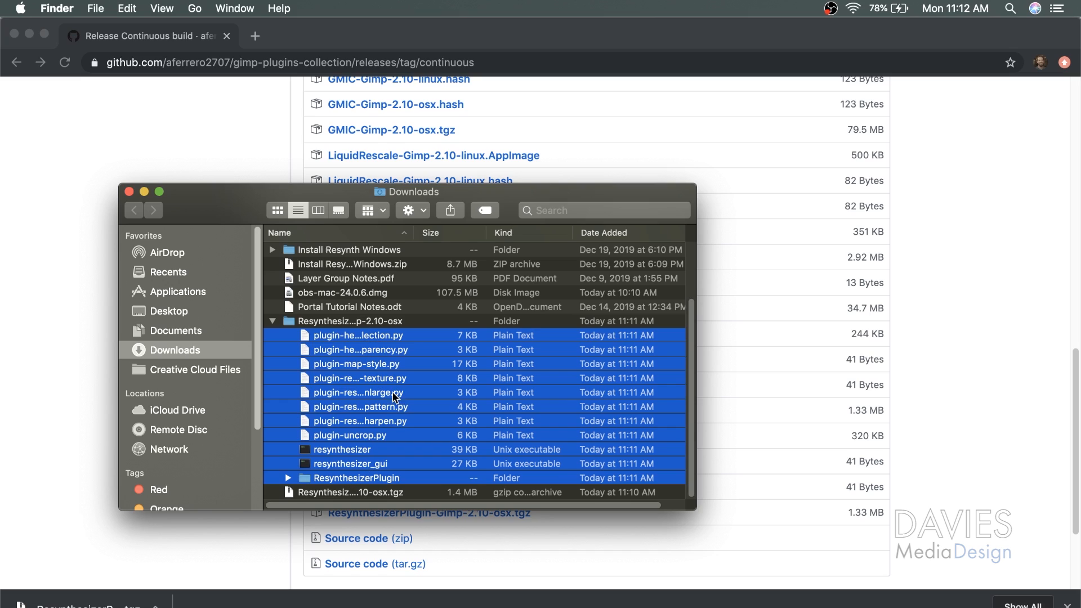
mouse_move(348, 337)
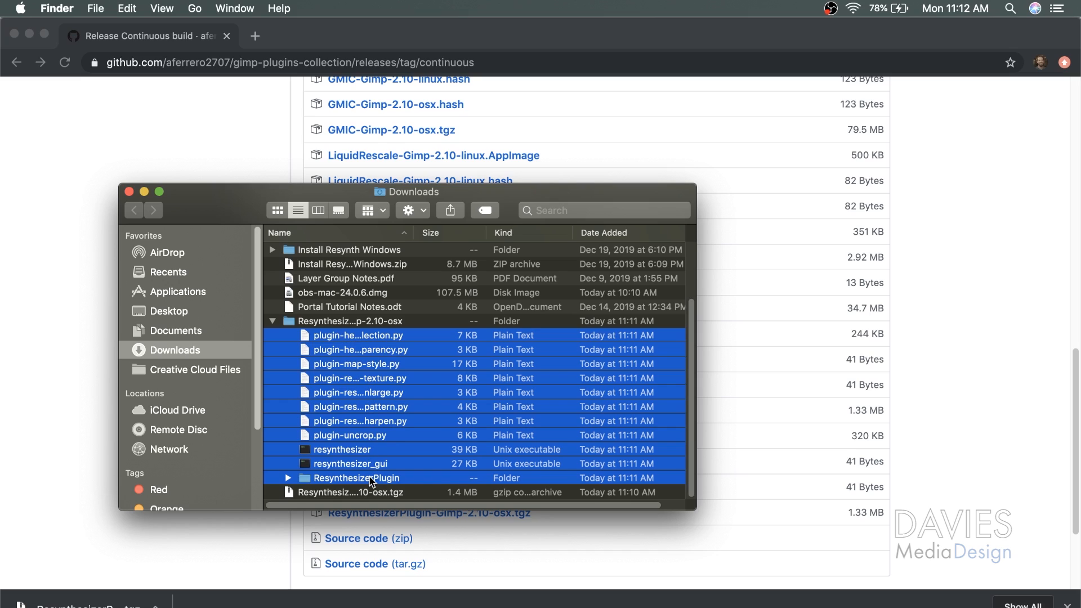
mouse_move(390, 434)
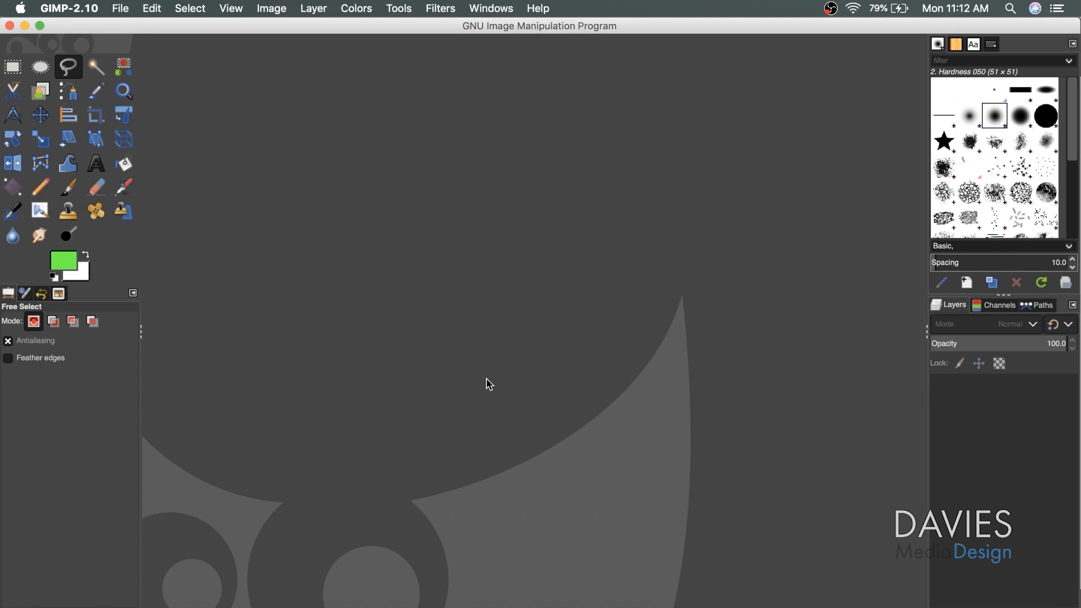
mouse_move(68, 9)
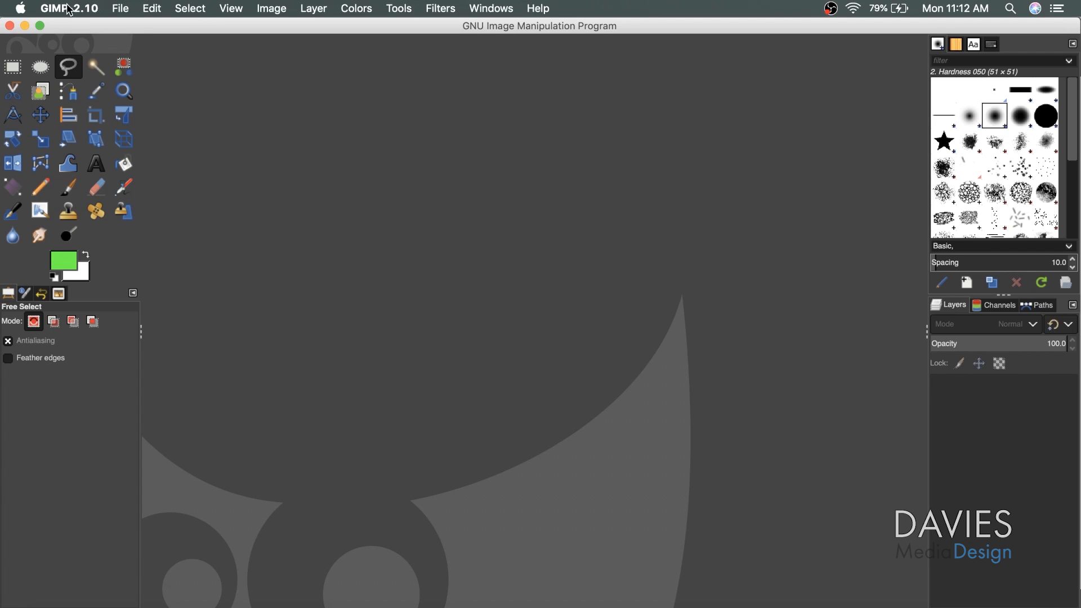
- Open Preferences at Folders > Plug-ins and select the /Applications/GIMP-2.10.app plug-ins path
click(68, 8)
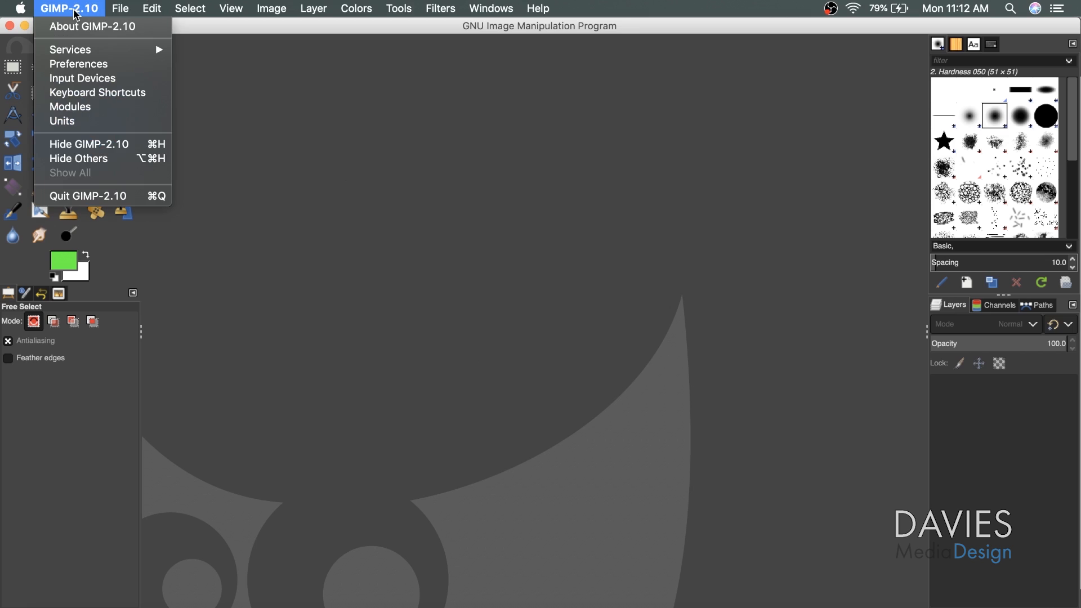
mouse_move(86, 49)
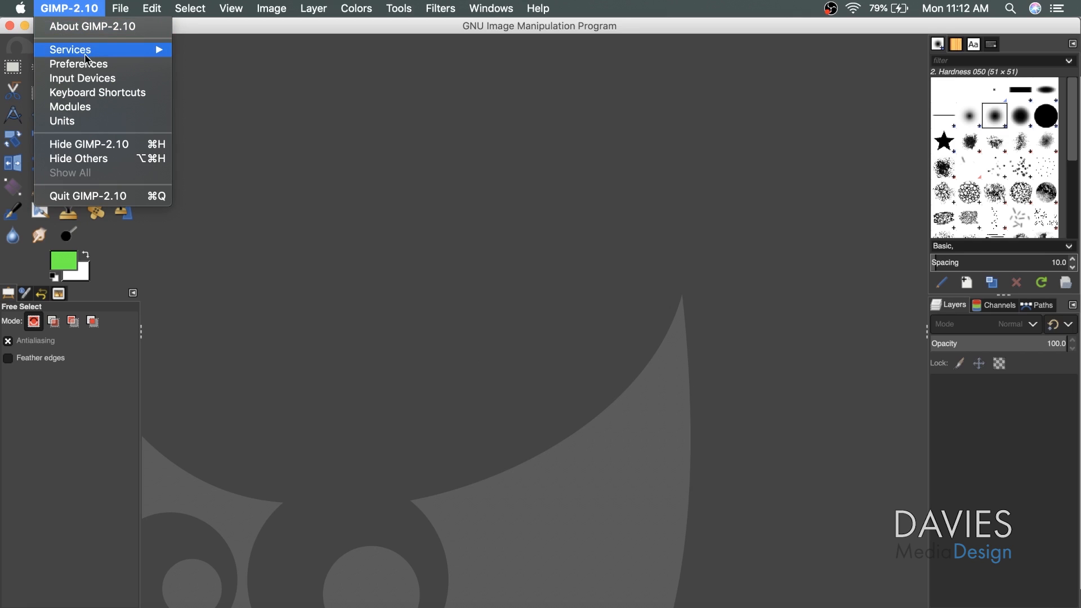
click(79, 63)
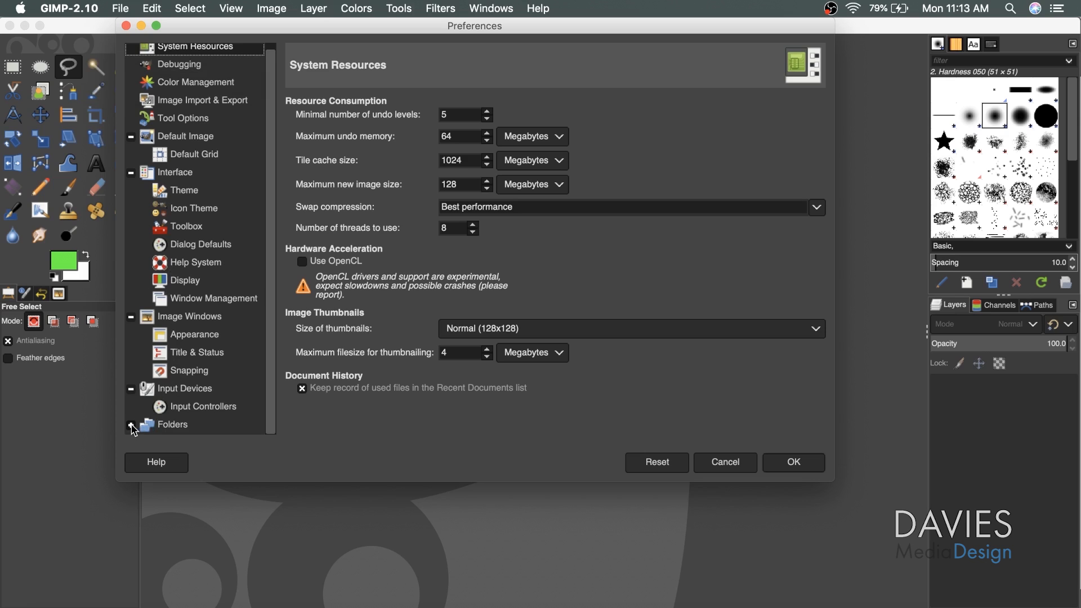
click(131, 427)
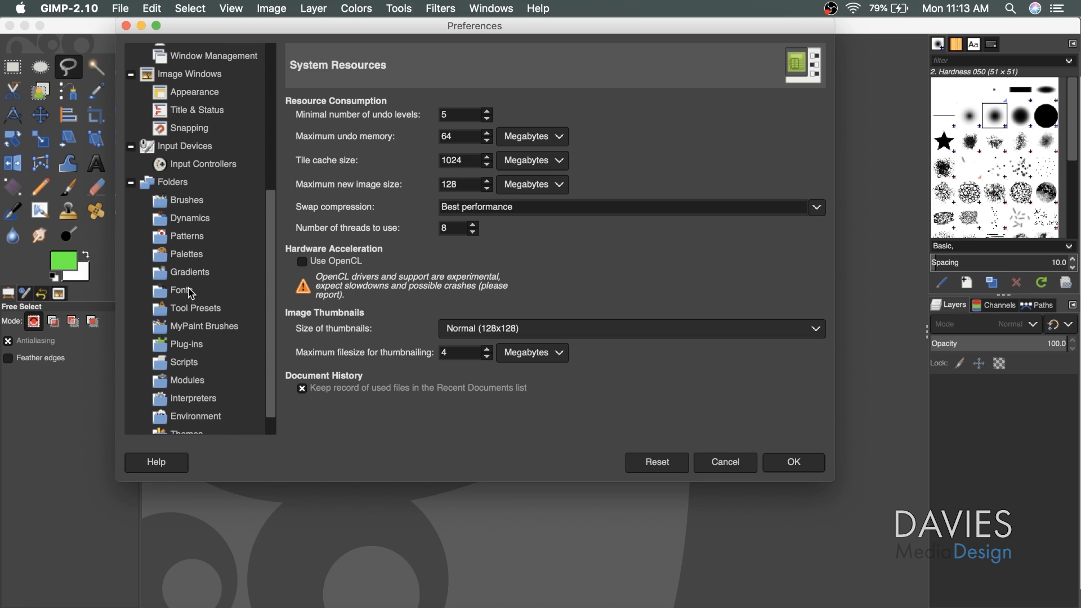
scroll(down, 3)
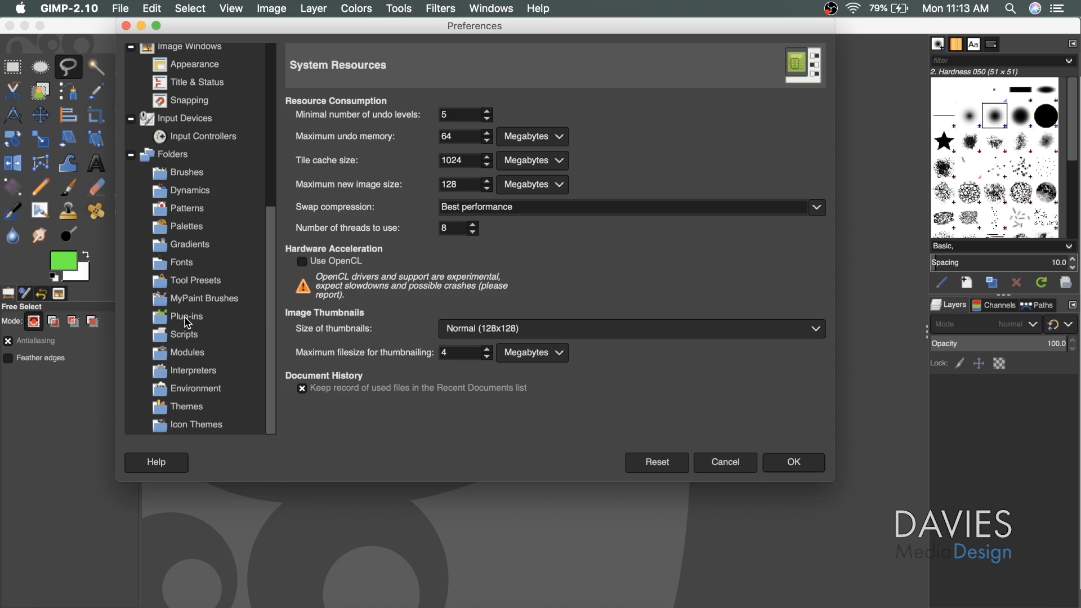
click(187, 317)
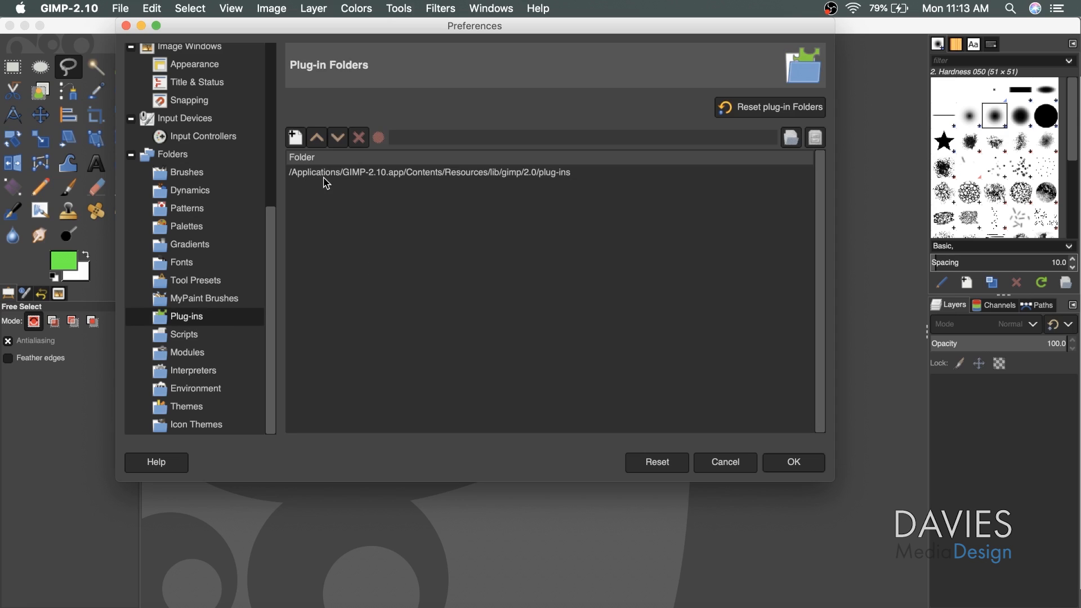
mouse_move(576, 184)
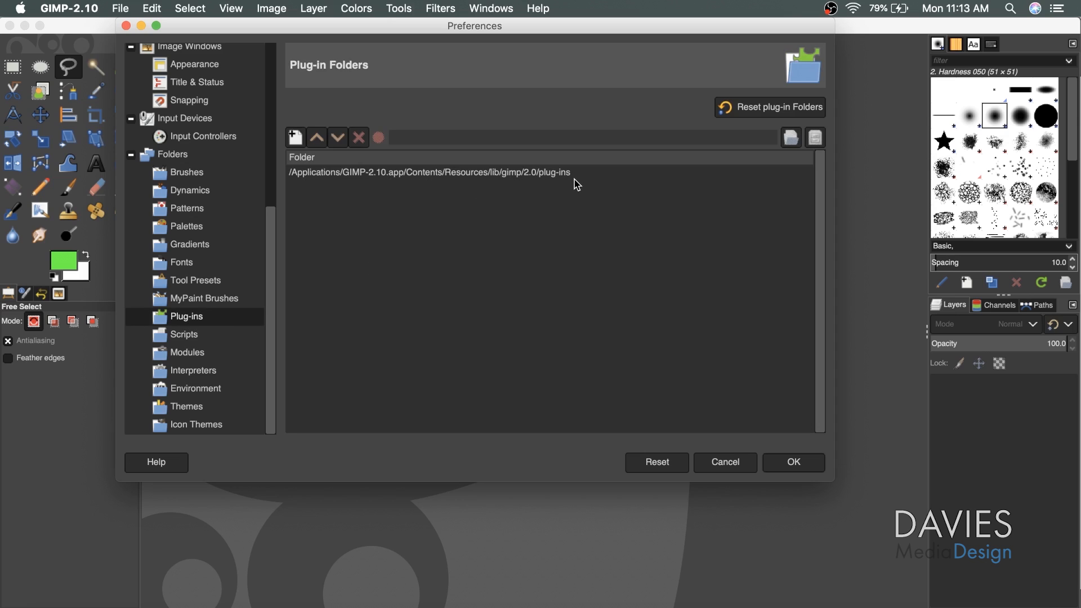
click(428, 172)
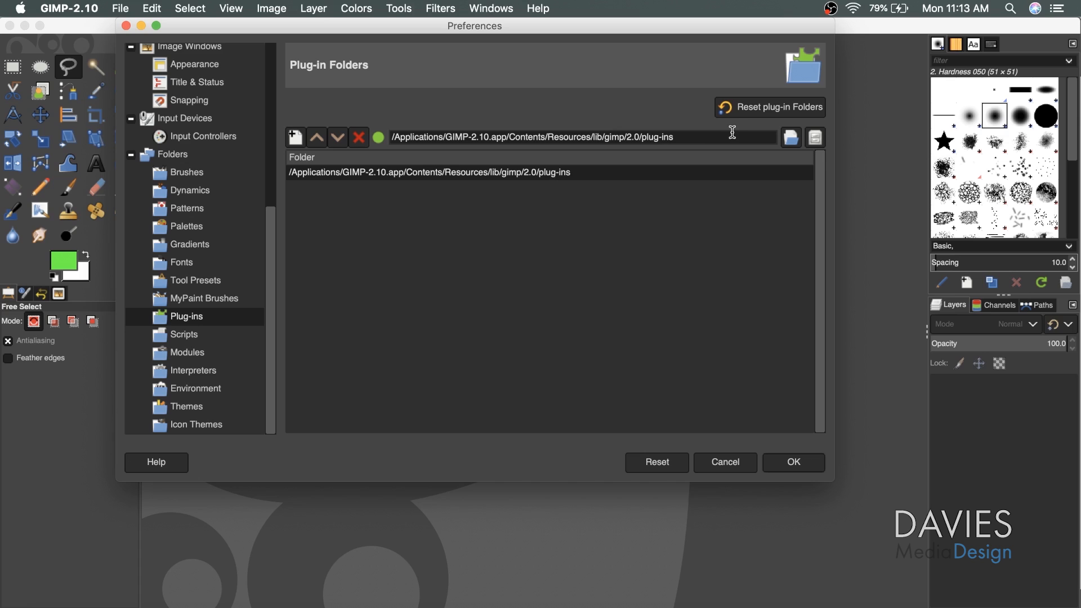
mouse_move(815, 137)
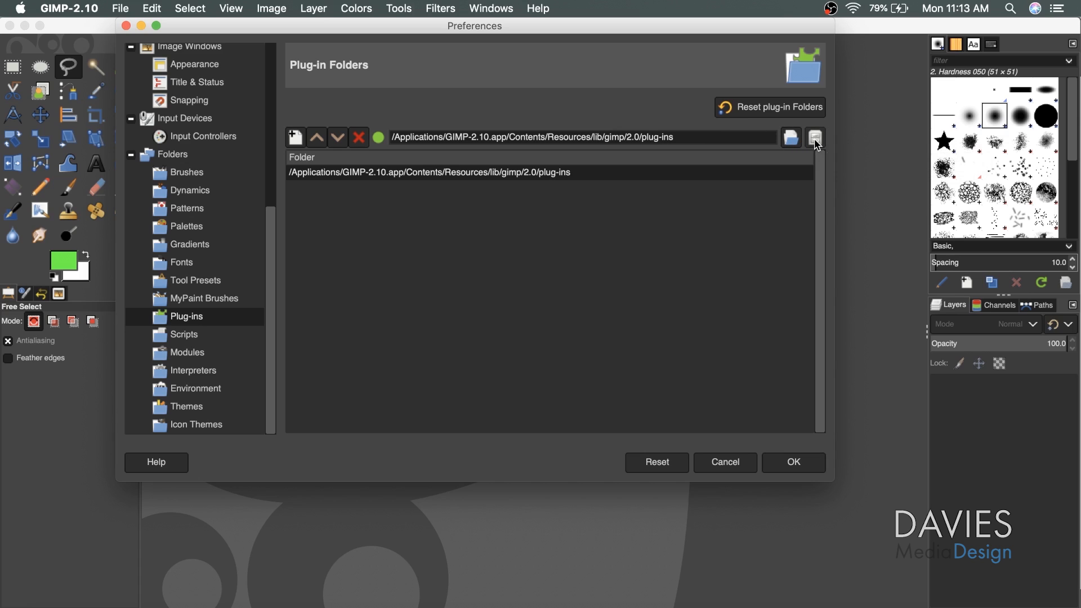
- Move the Resynthesizer files and folder into GIMP.app's bundled plug-ins folder
click(814, 137)
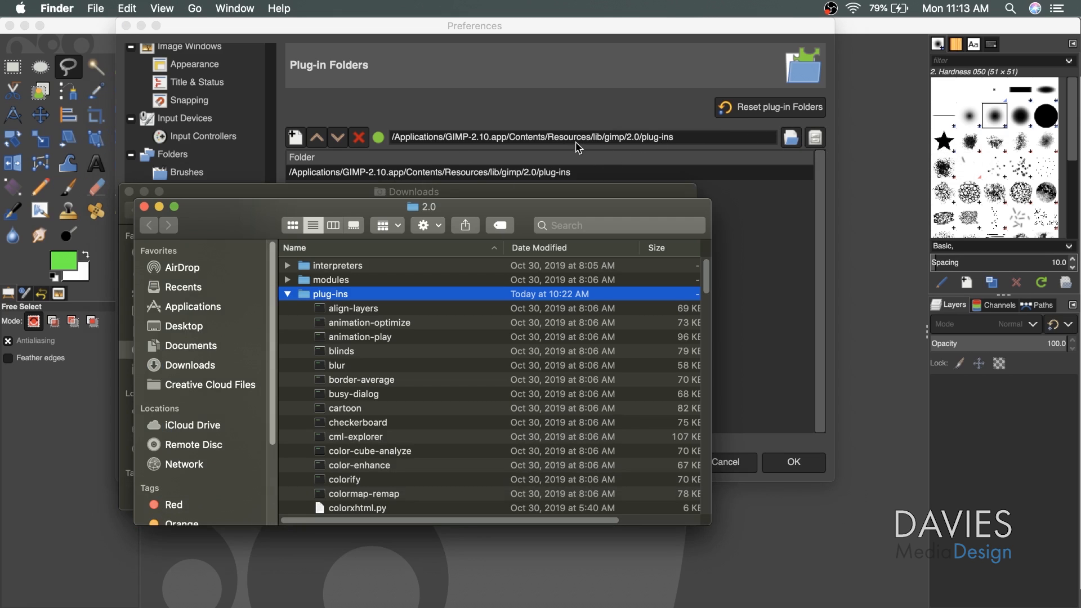
mouse_move(274, 227)
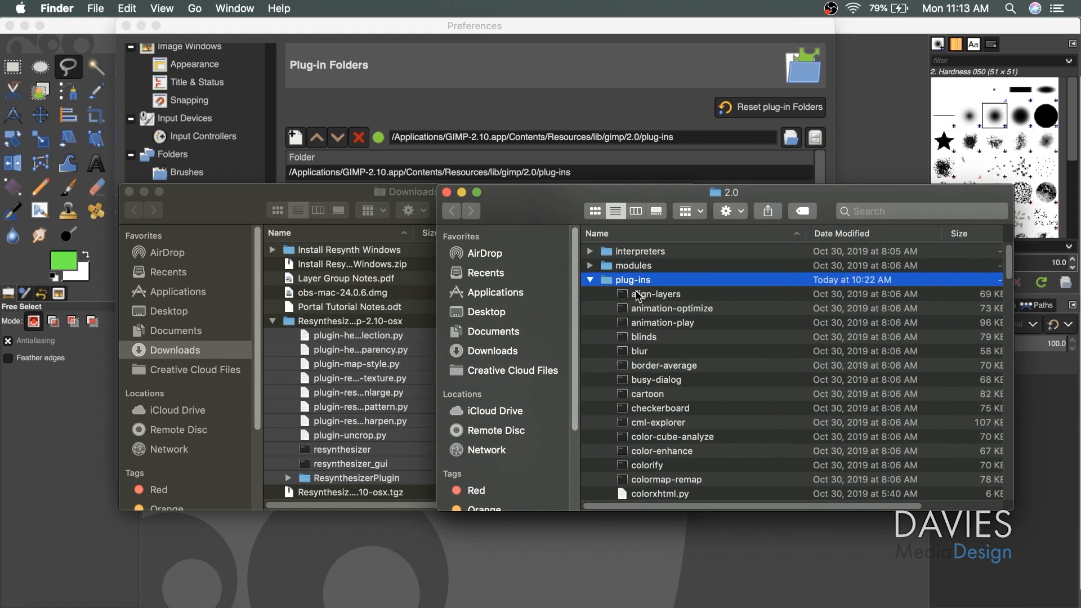
mouse_move(651, 290)
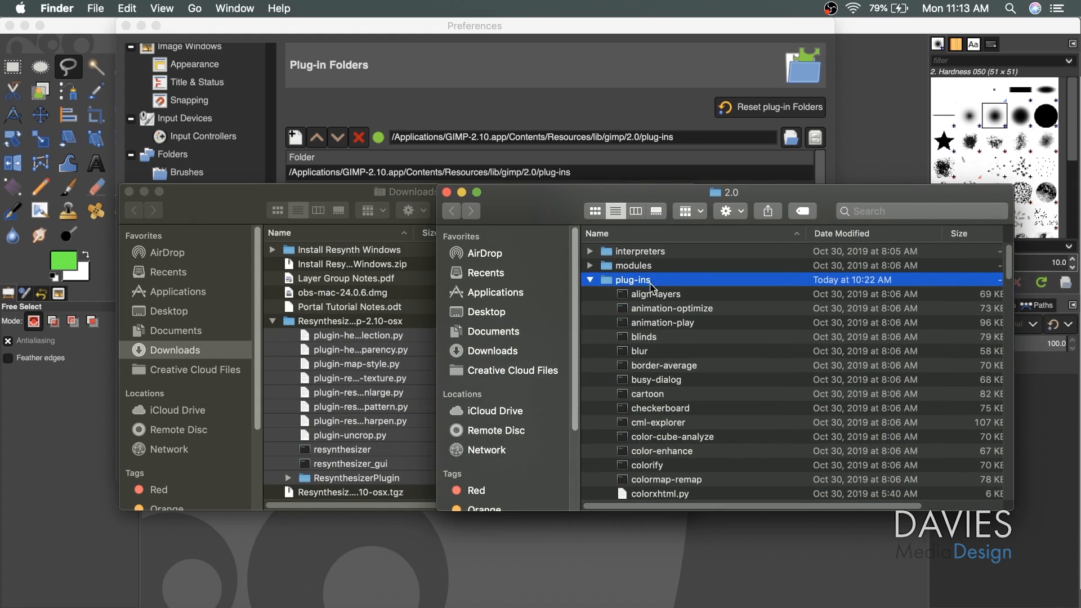
mouse_move(221, 211)
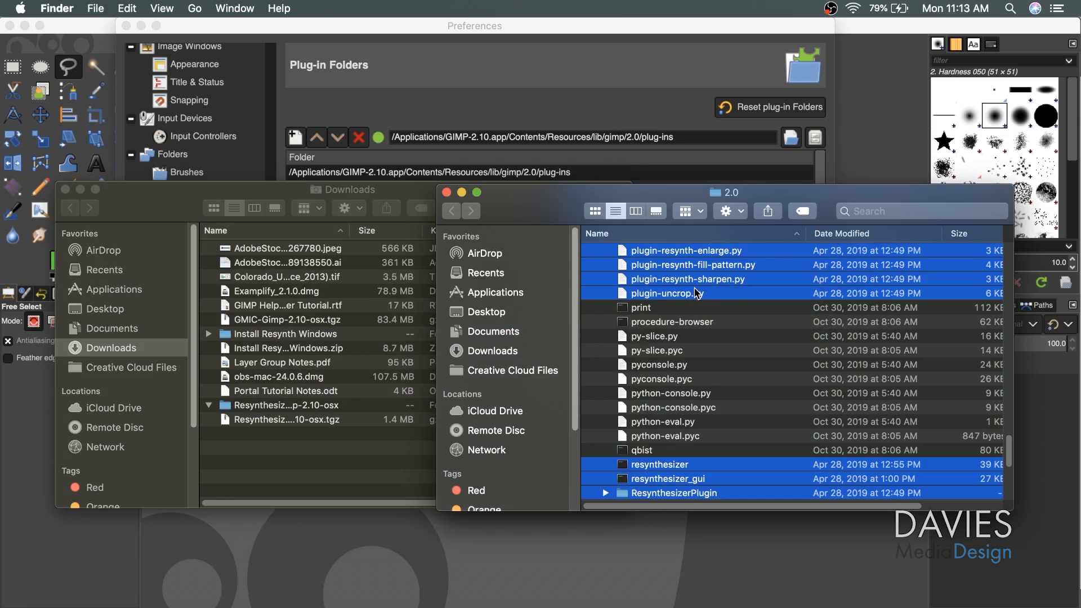
scroll(up, 3)
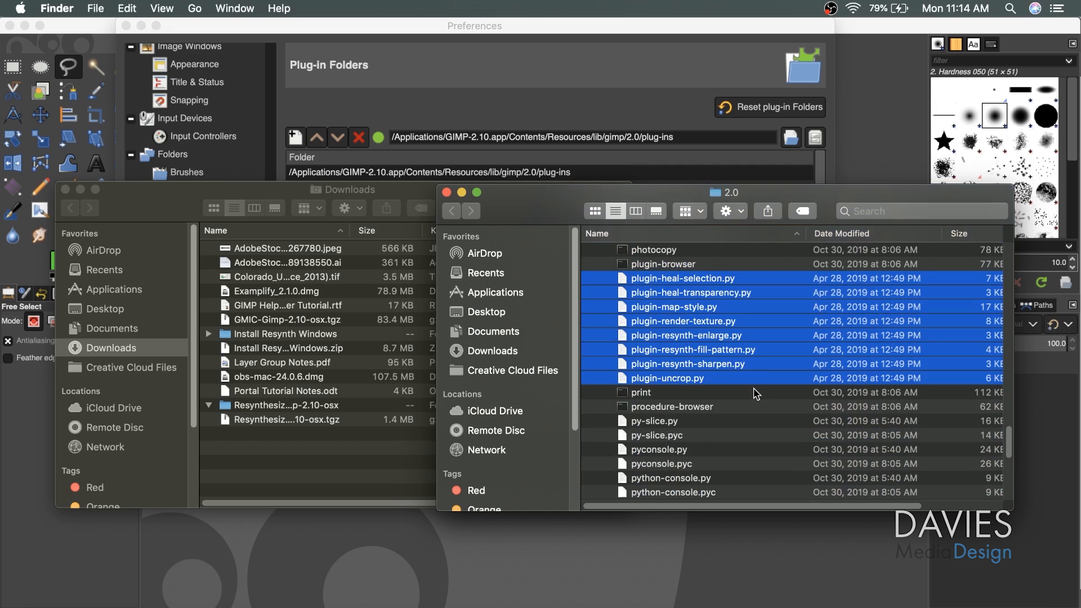
click(473, 26)
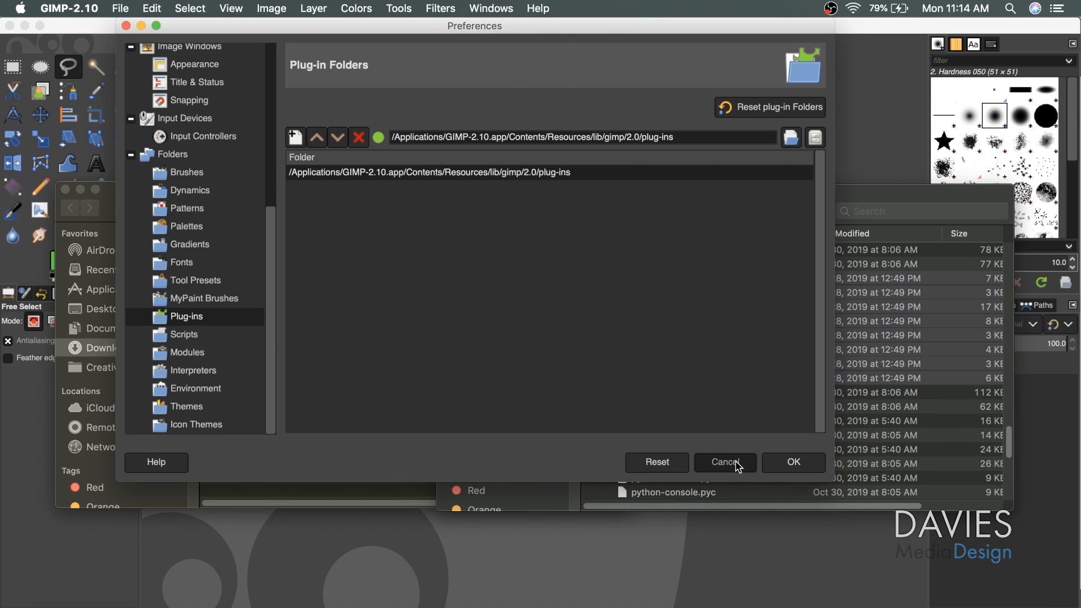
- Cancel Preferences and confirm Heal selection and Uncrop now appear under Filters > Enhance
click(724, 461)
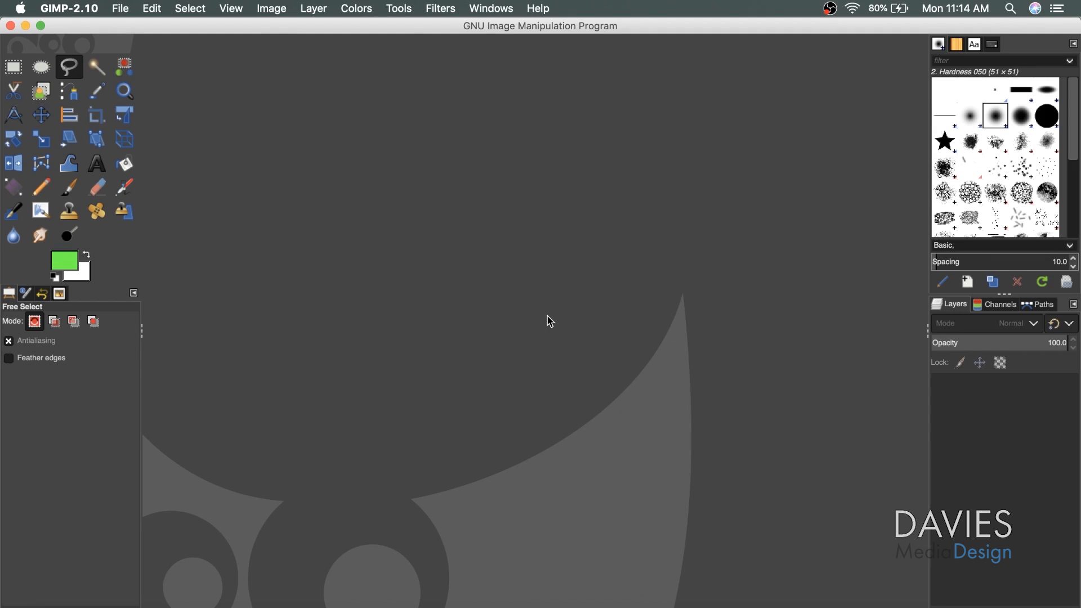
click(440, 9)
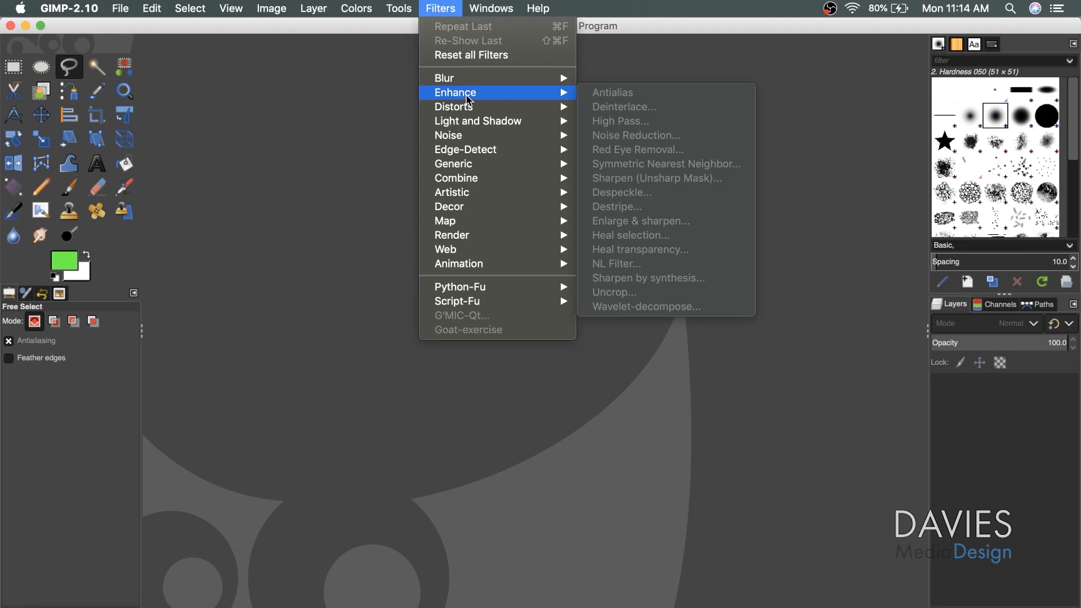
mouse_move(667, 172)
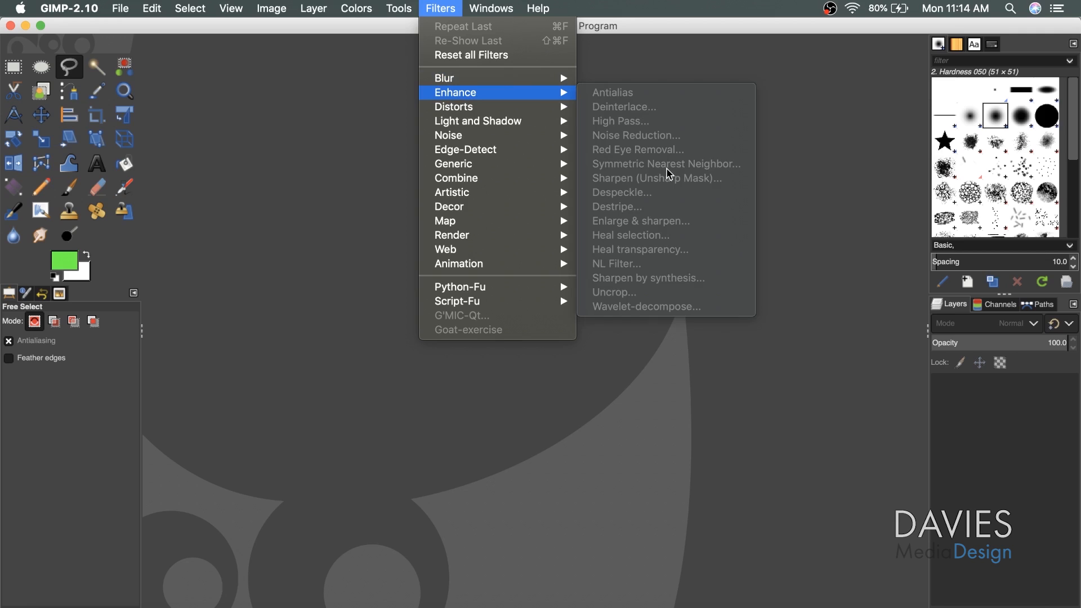
mouse_move(636, 233)
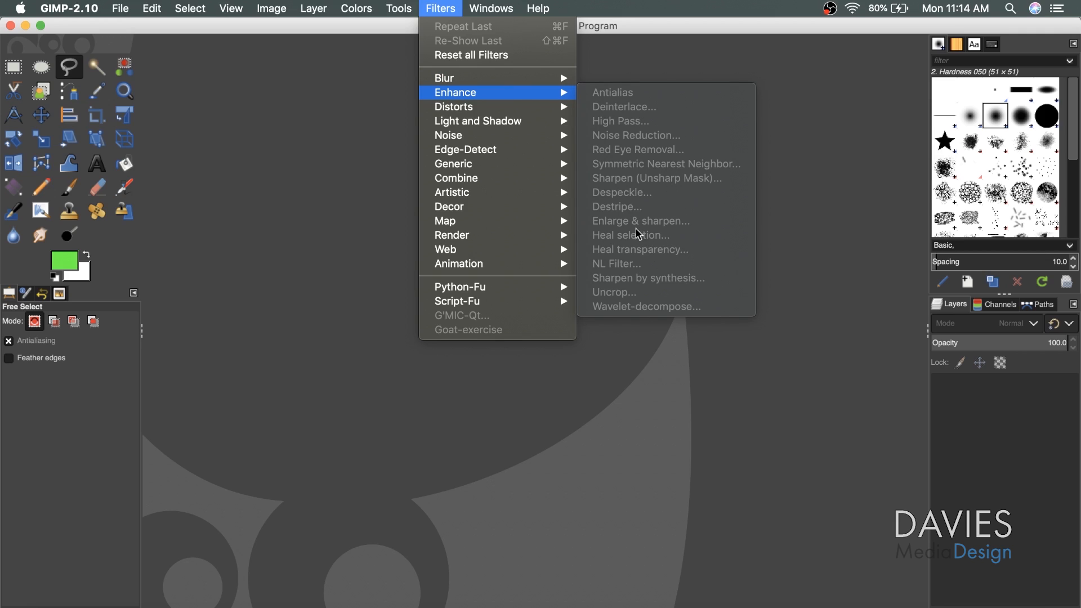
mouse_move(641, 246)
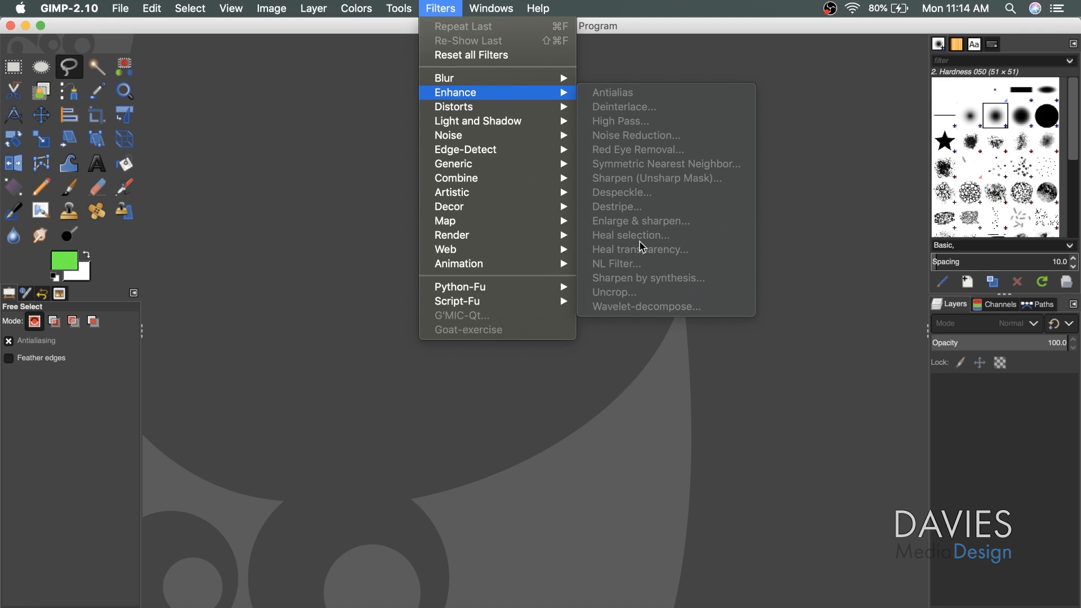
mouse_move(674, 245)
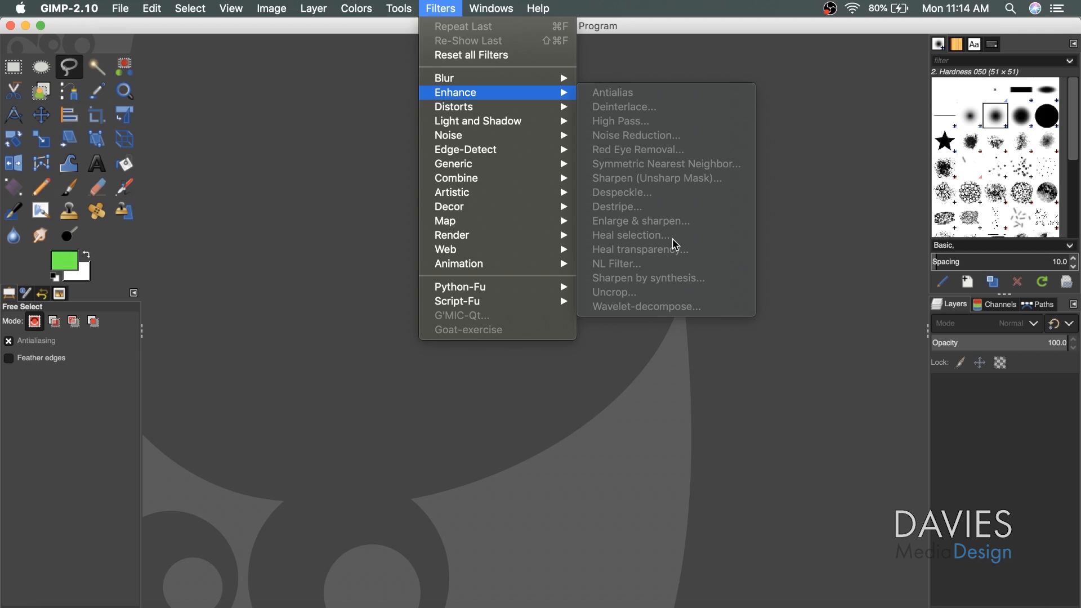
mouse_move(591, 219)
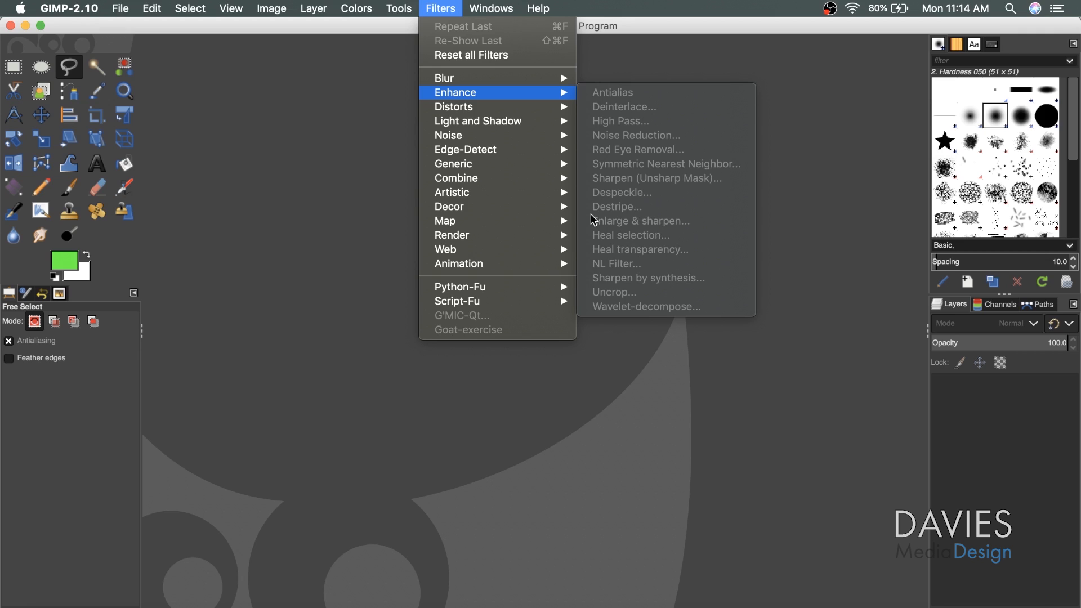
click(325, 403)
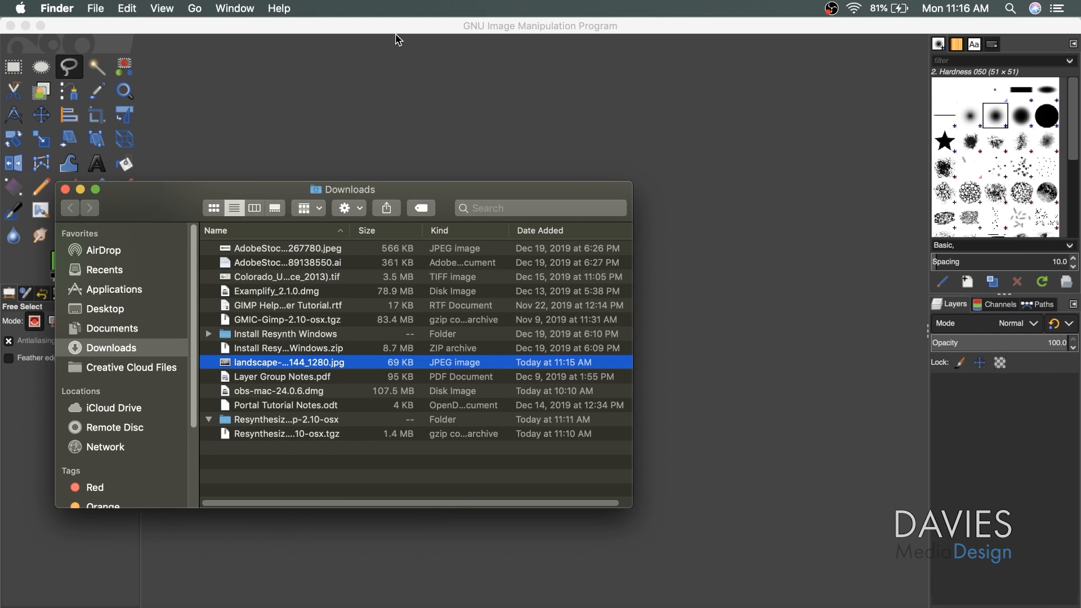
- Open the foggy mountain landscape JPEG from Downloads in GIMP
double_click(288, 362)
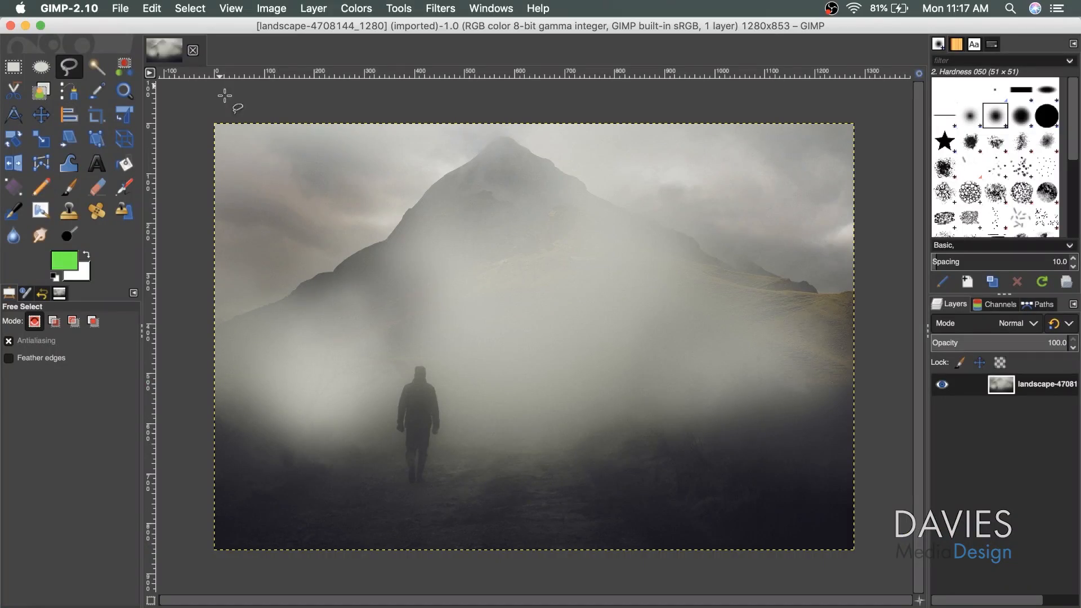
mouse_move(369, 390)
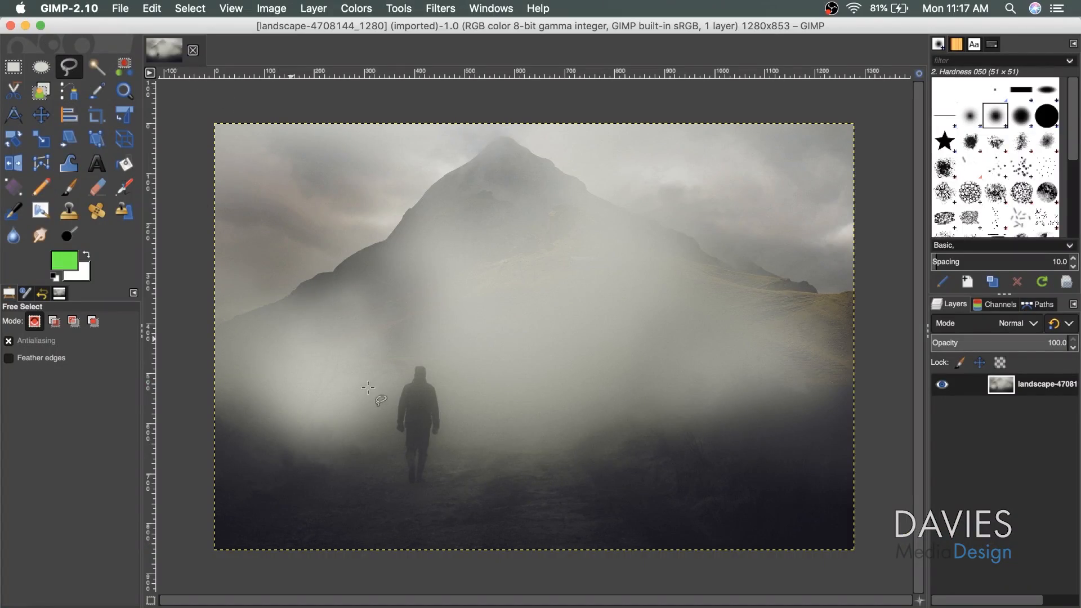
mouse_move(426, 363)
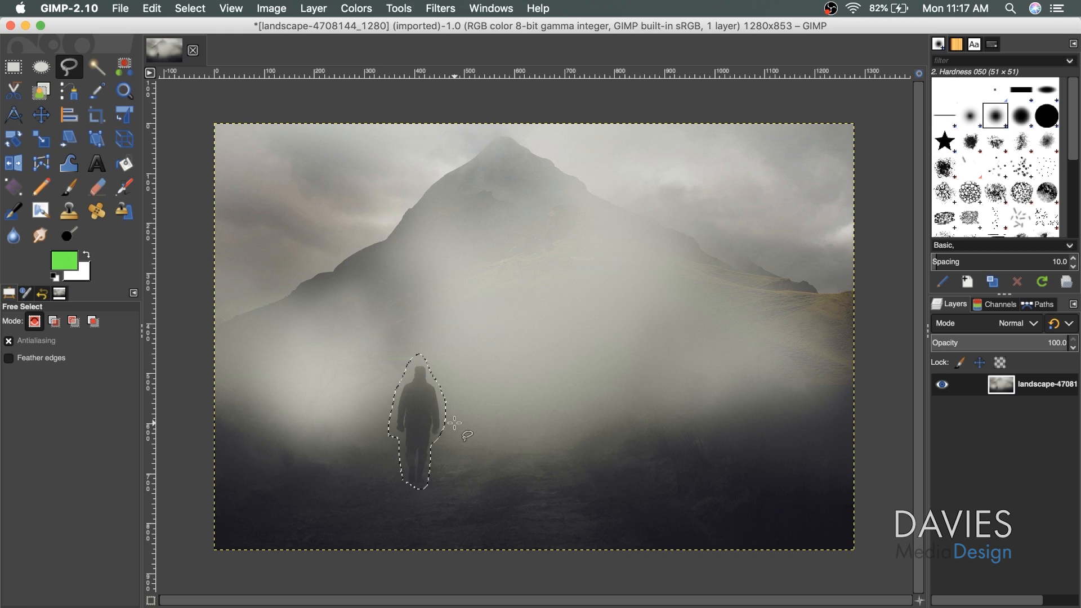
- Run Heal selection with width 50, All around and Random to erase the walking figure
click(439, 9)
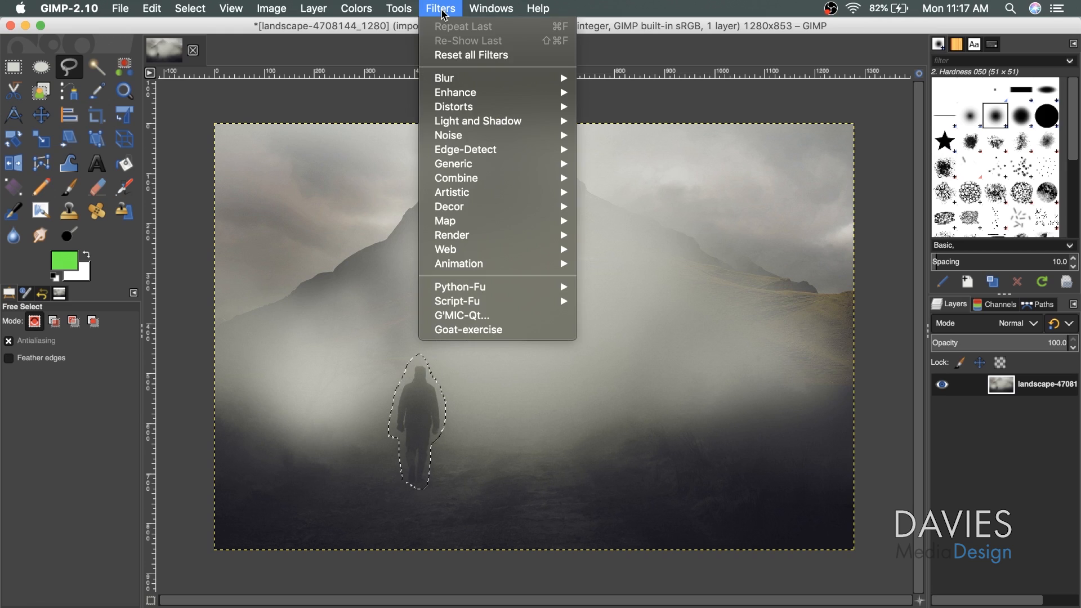
mouse_move(454, 92)
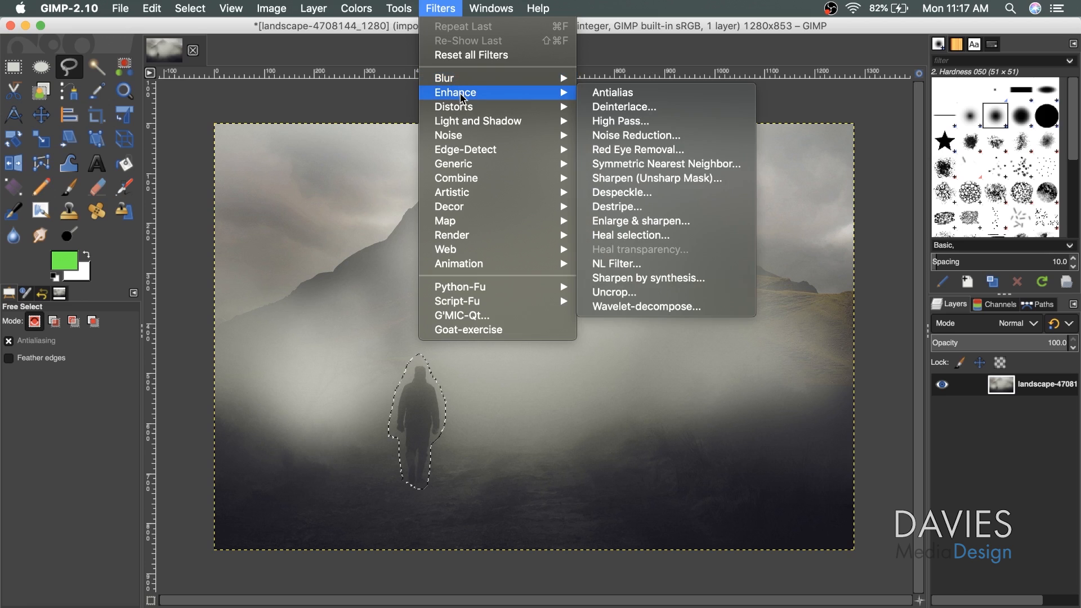
mouse_move(629, 236)
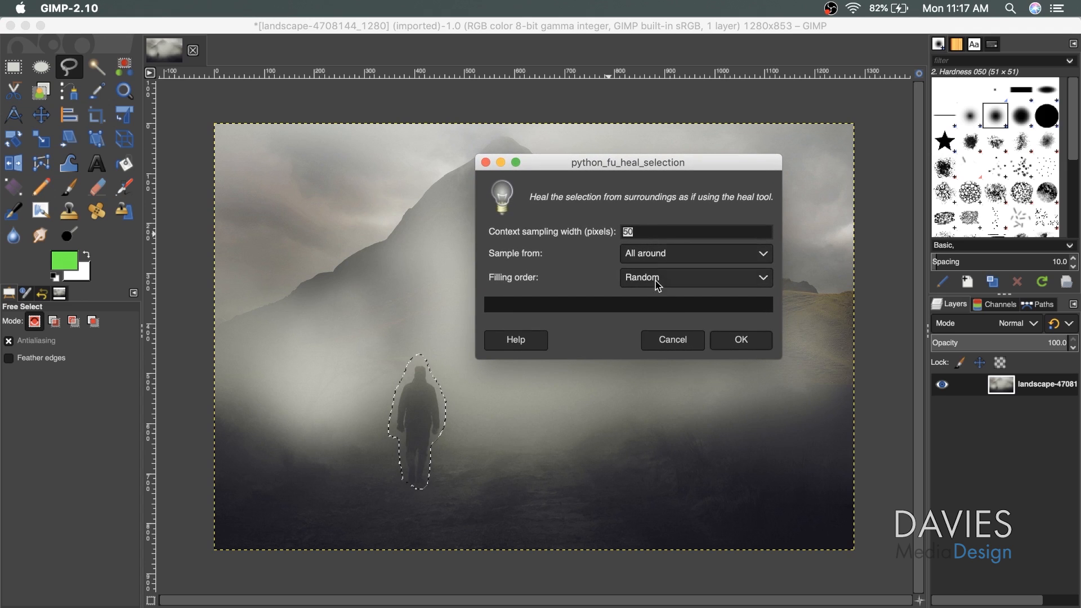
mouse_move(740, 343)
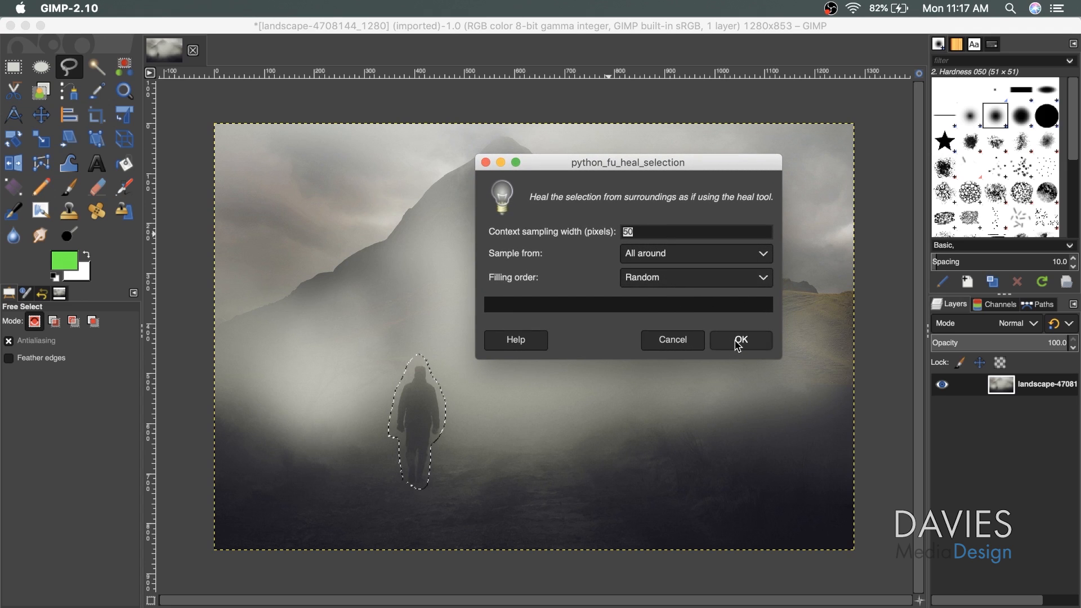
click(740, 338)
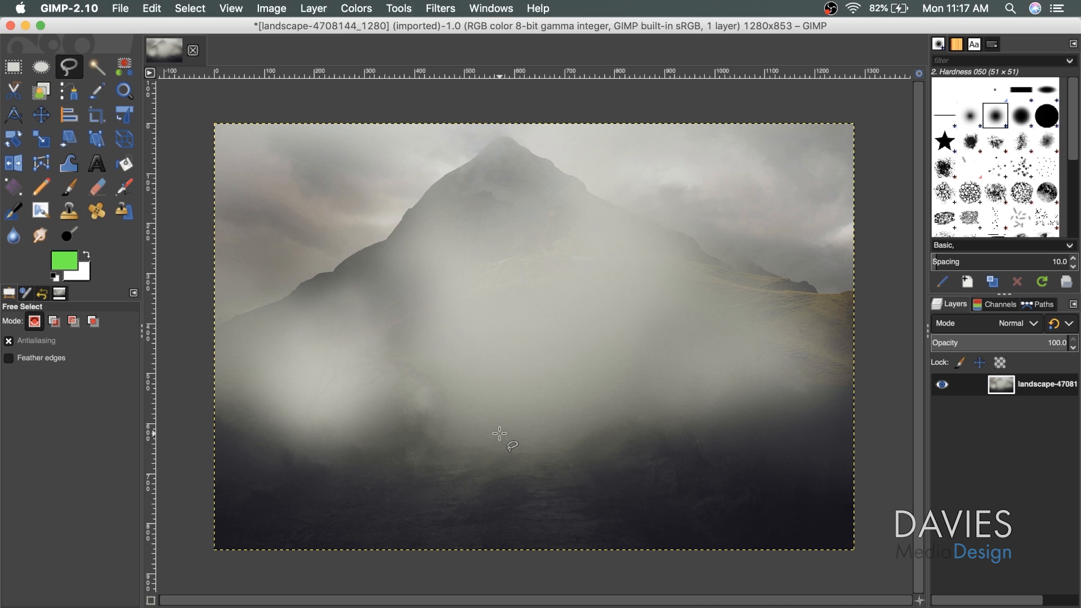
mouse_move(417, 402)
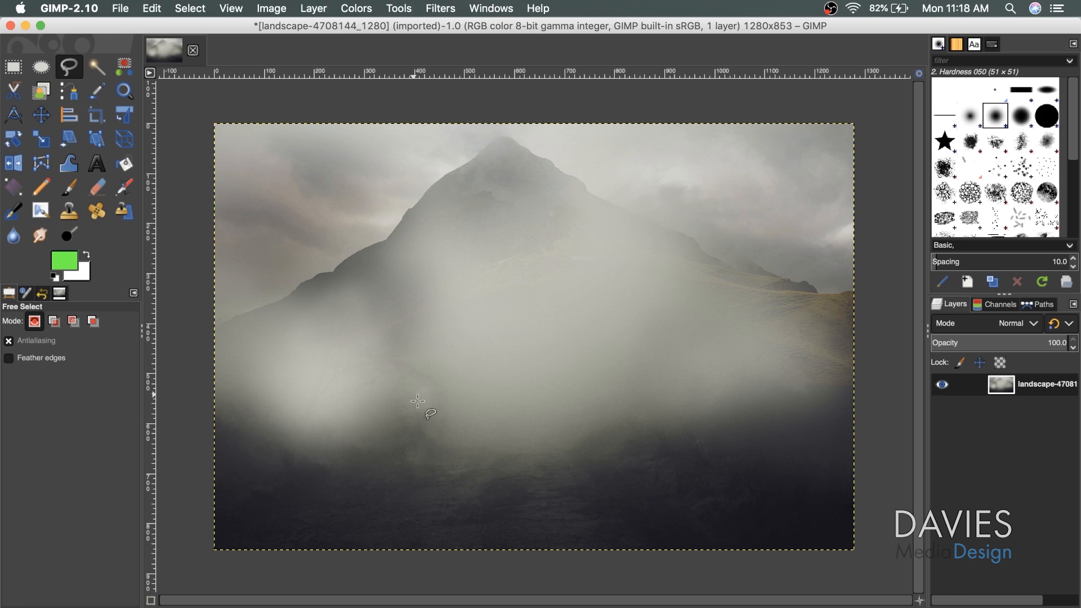
mouse_move(465, 424)
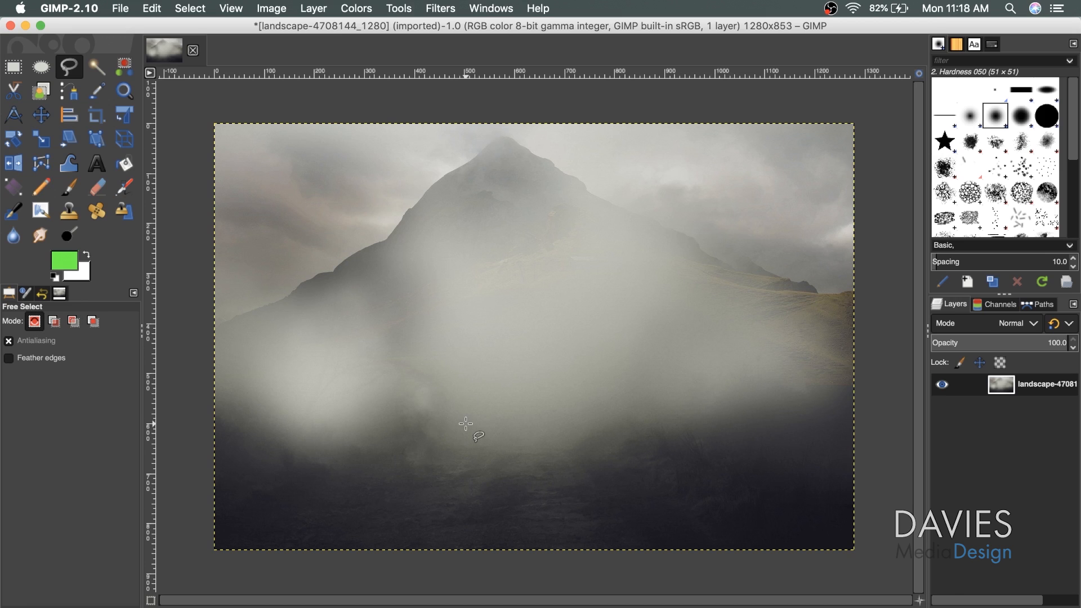